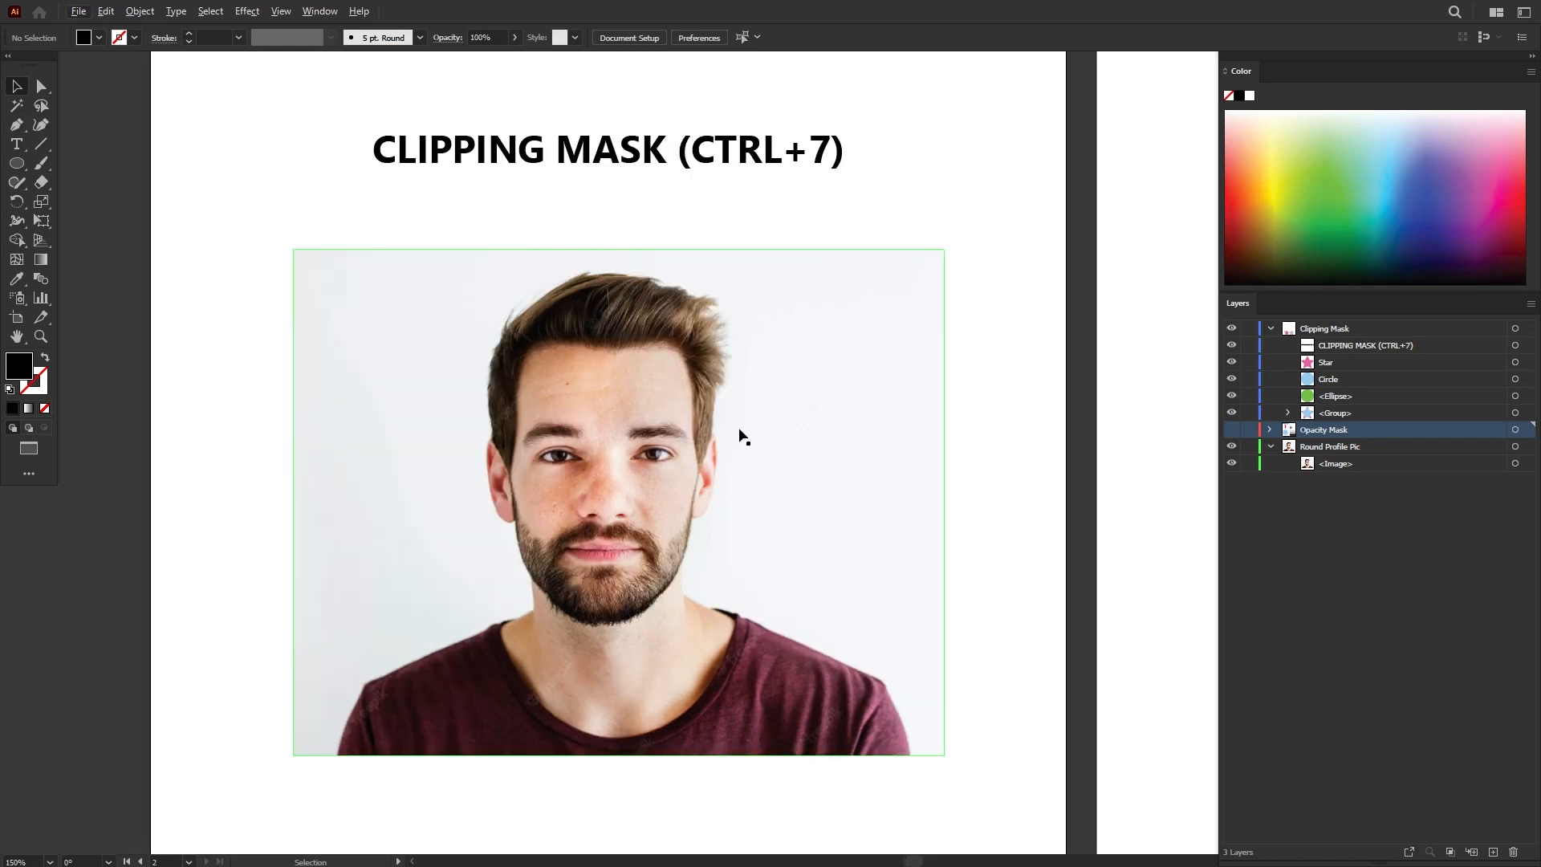
mouse_move(749, 365)
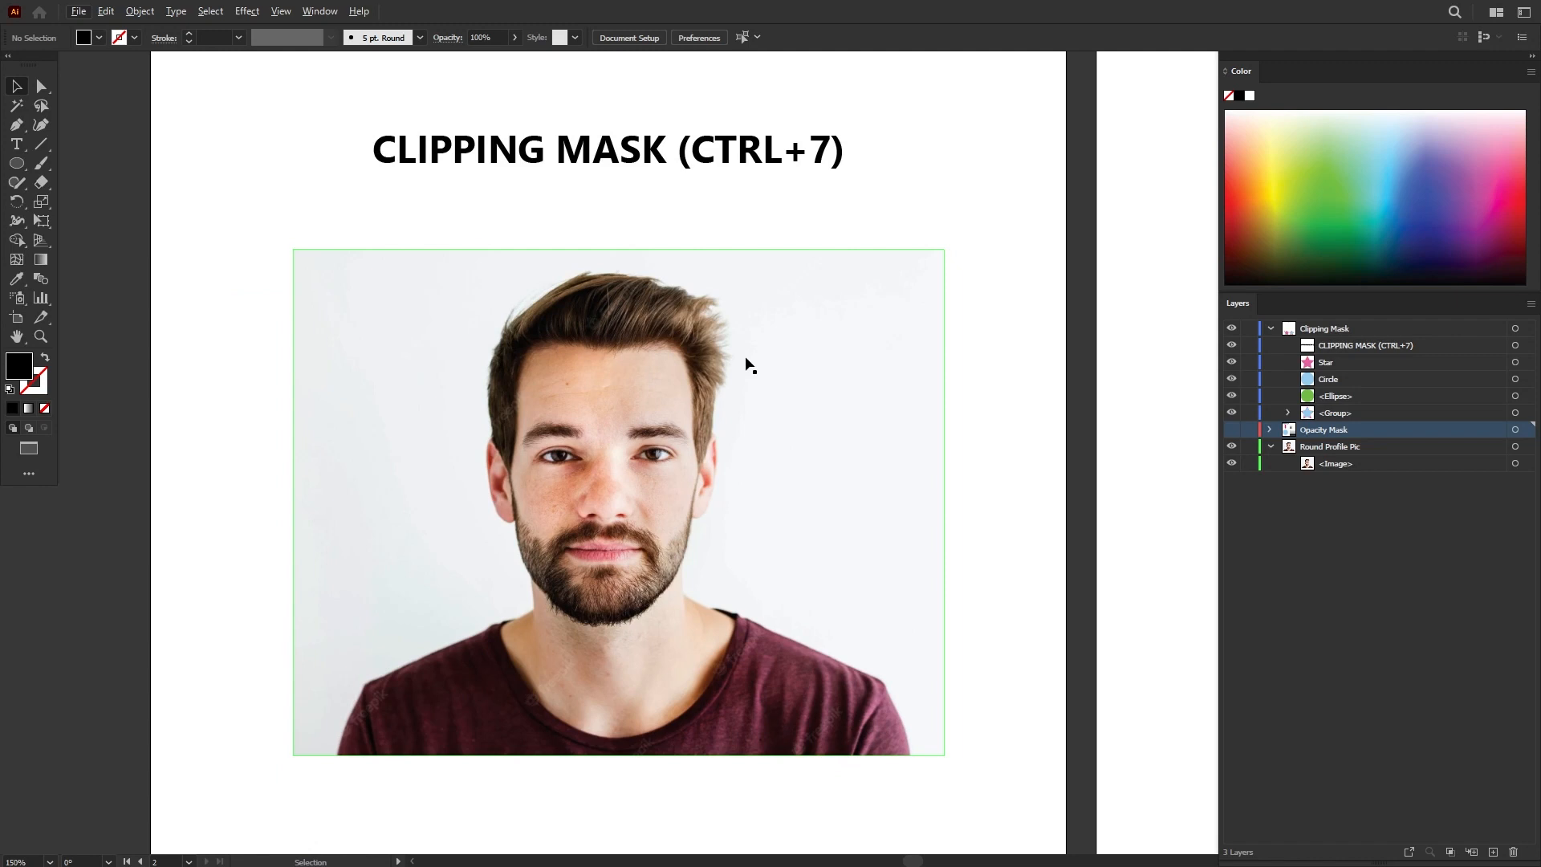
mouse_move(498, 292)
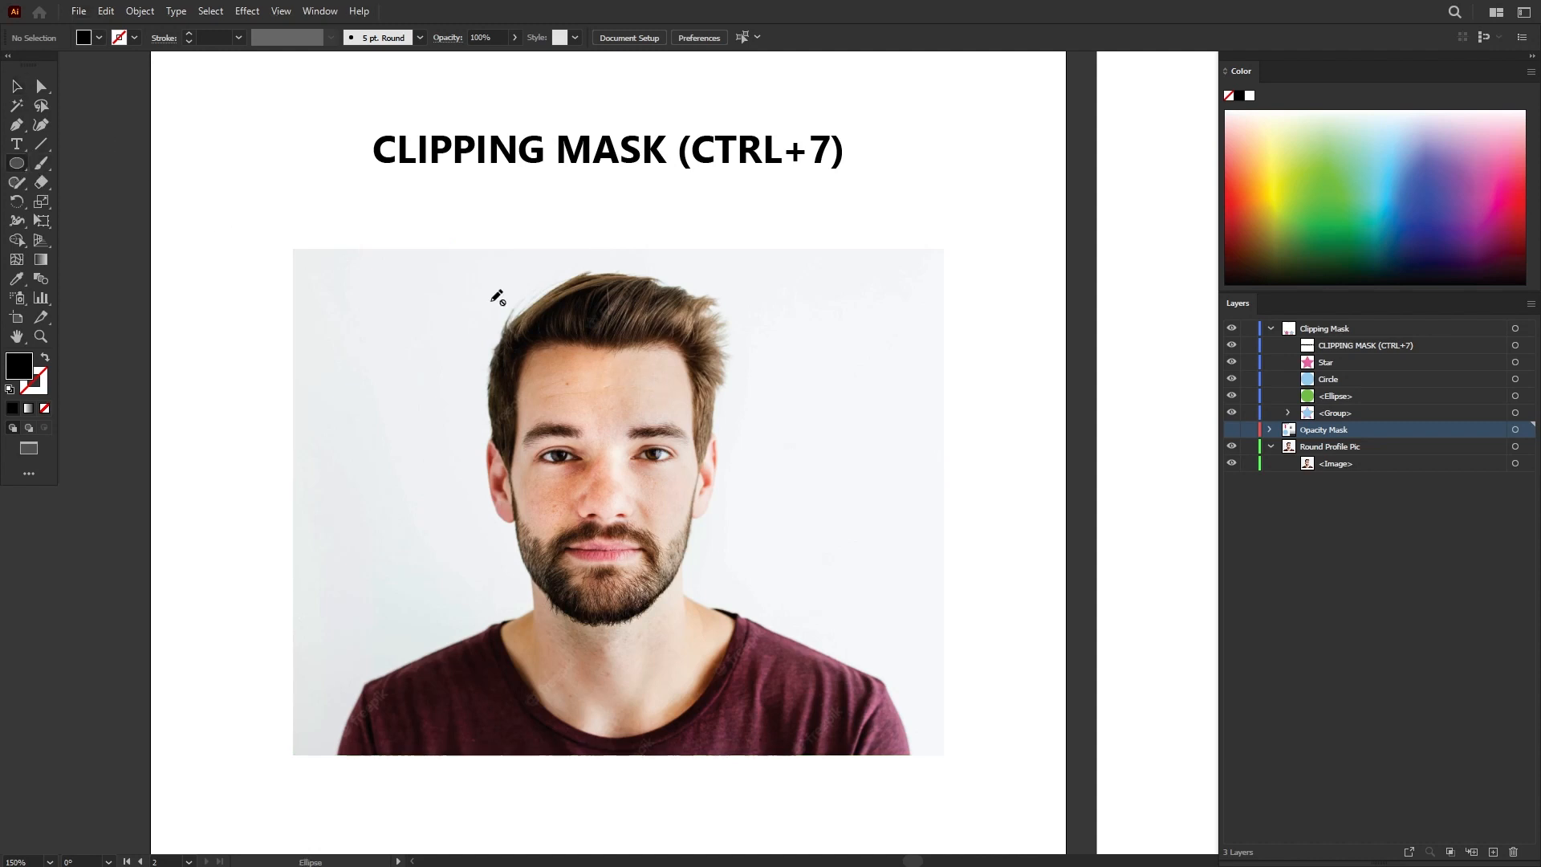
Draw a large black circle with the Ellipse tool, centred on the man's face.
left_click(1329, 447)
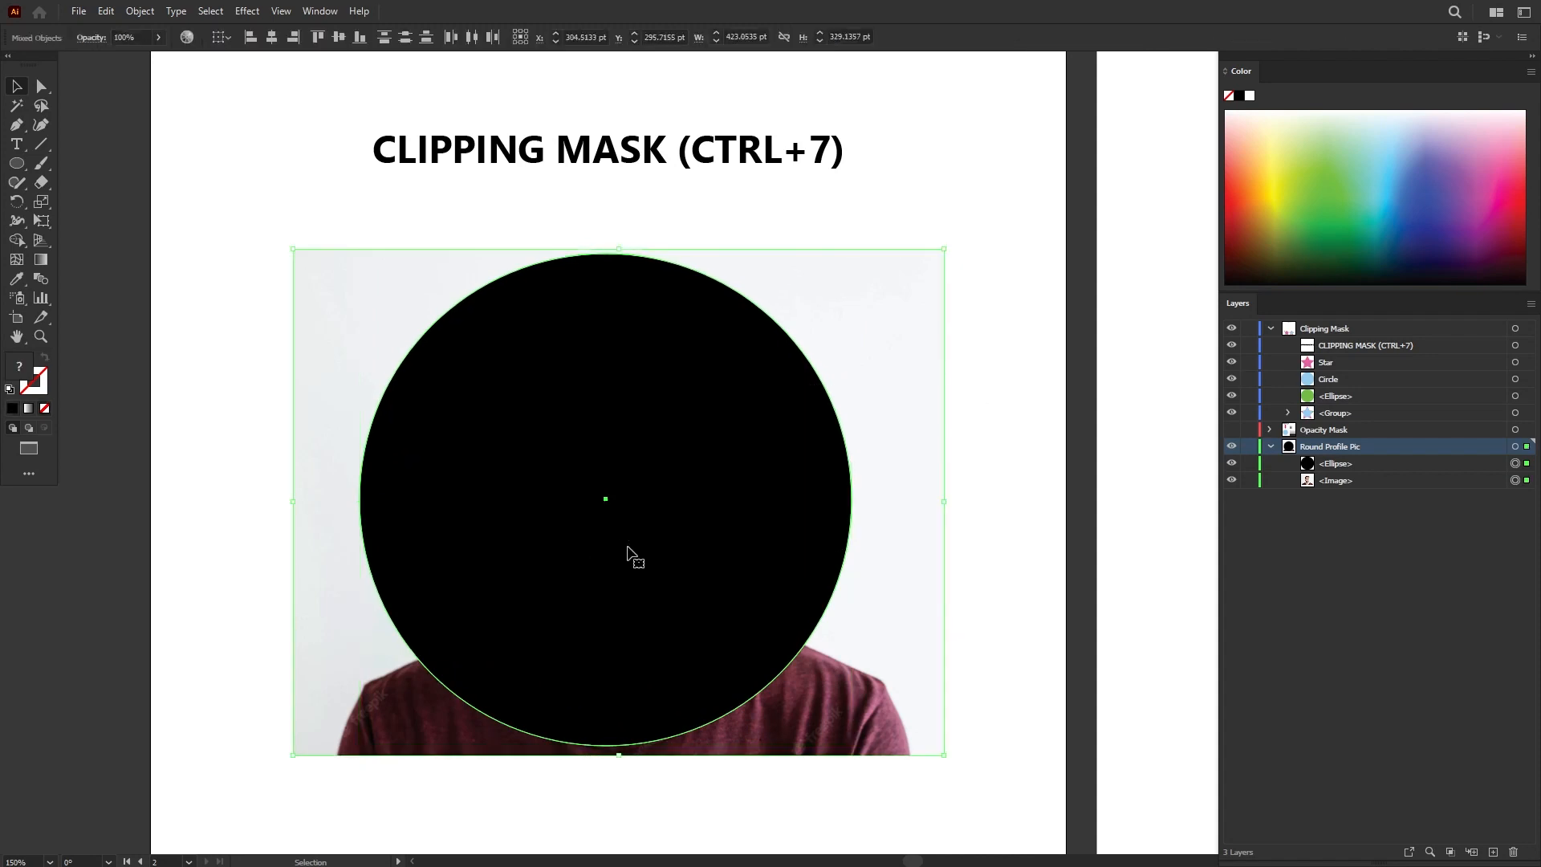
mouse_move(634, 451)
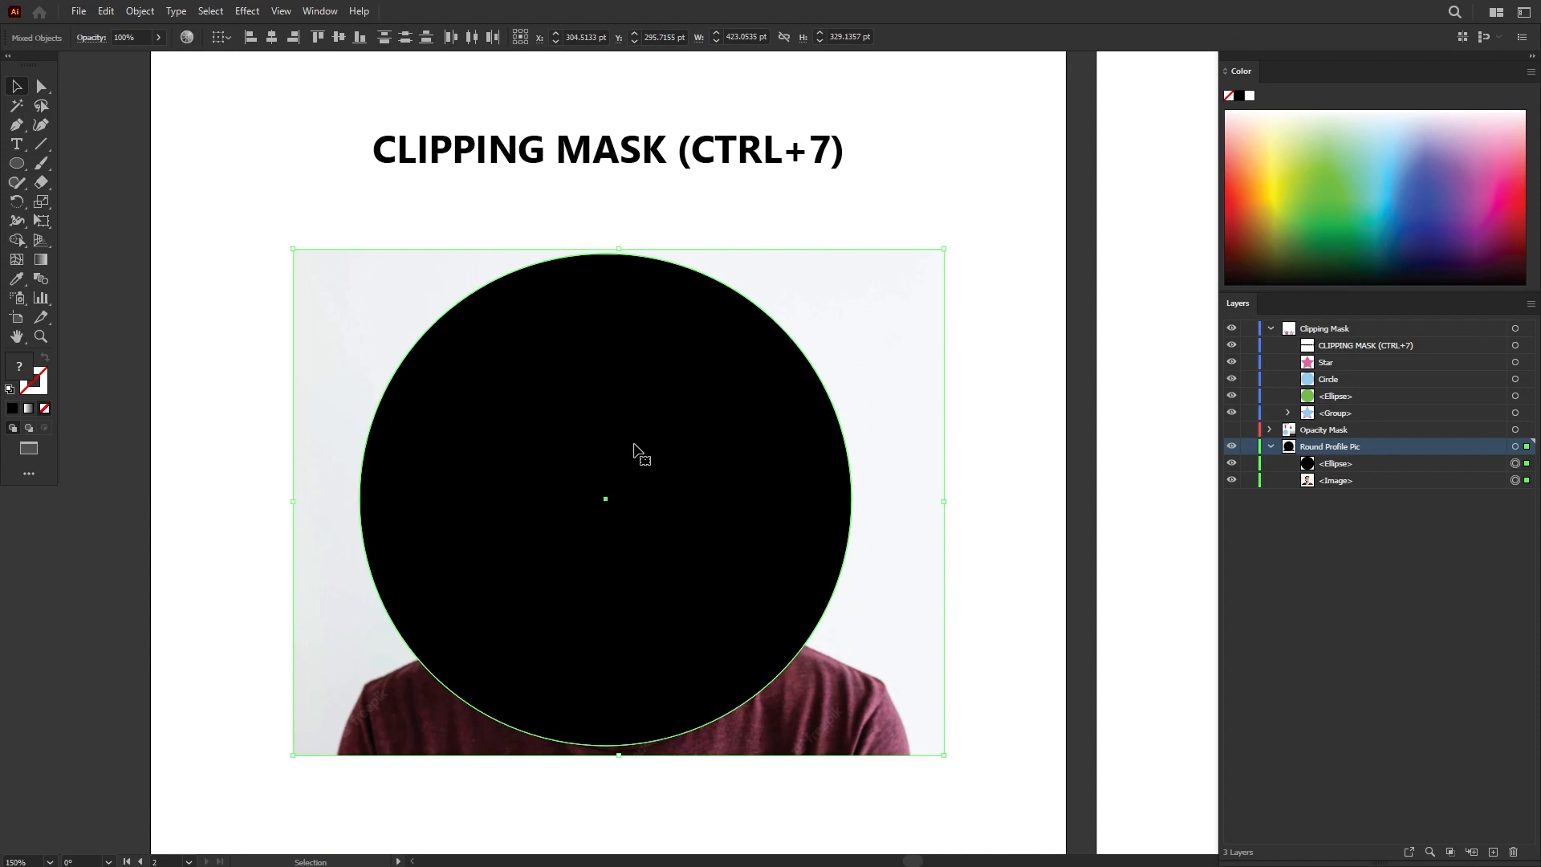
Make a clipping mask (Ctrl+7) so the photo becomes a round portrait, then deselect.
key("ctrl+7")
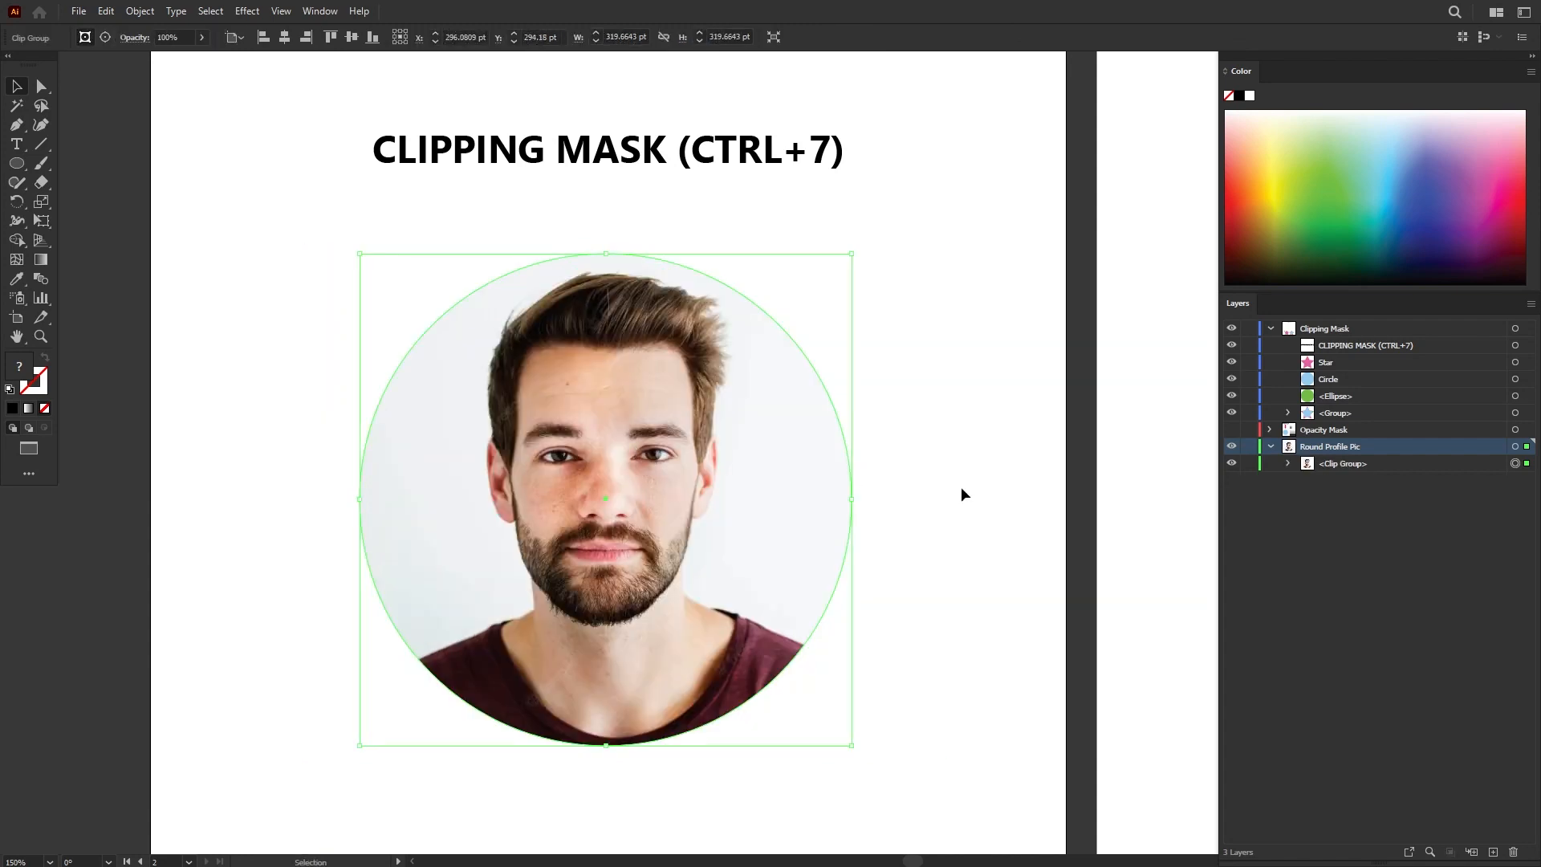
mouse_move(978, 515)
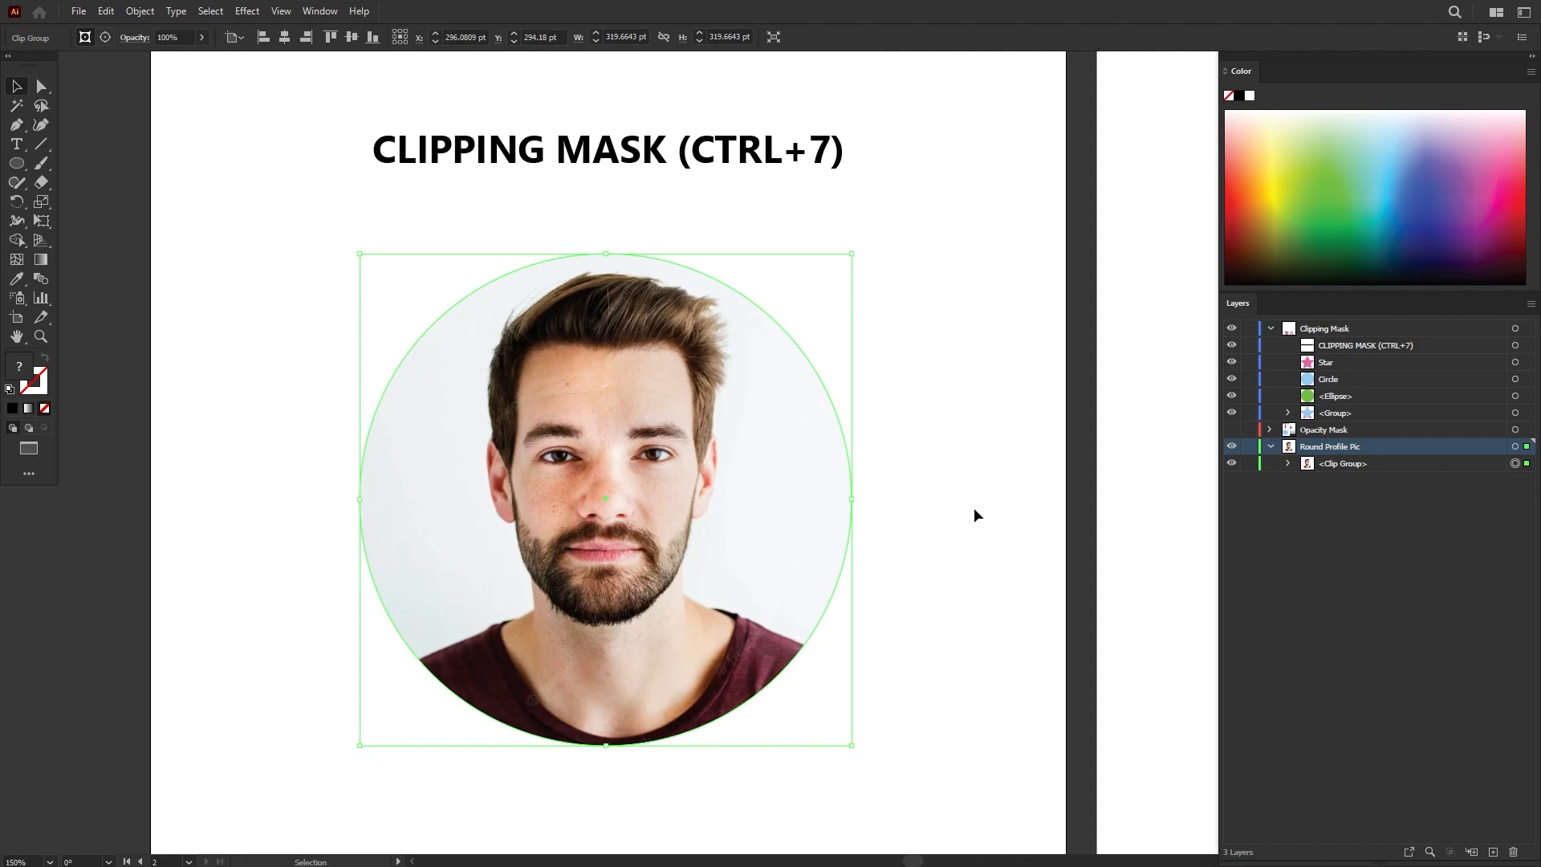
left_click(931, 506)
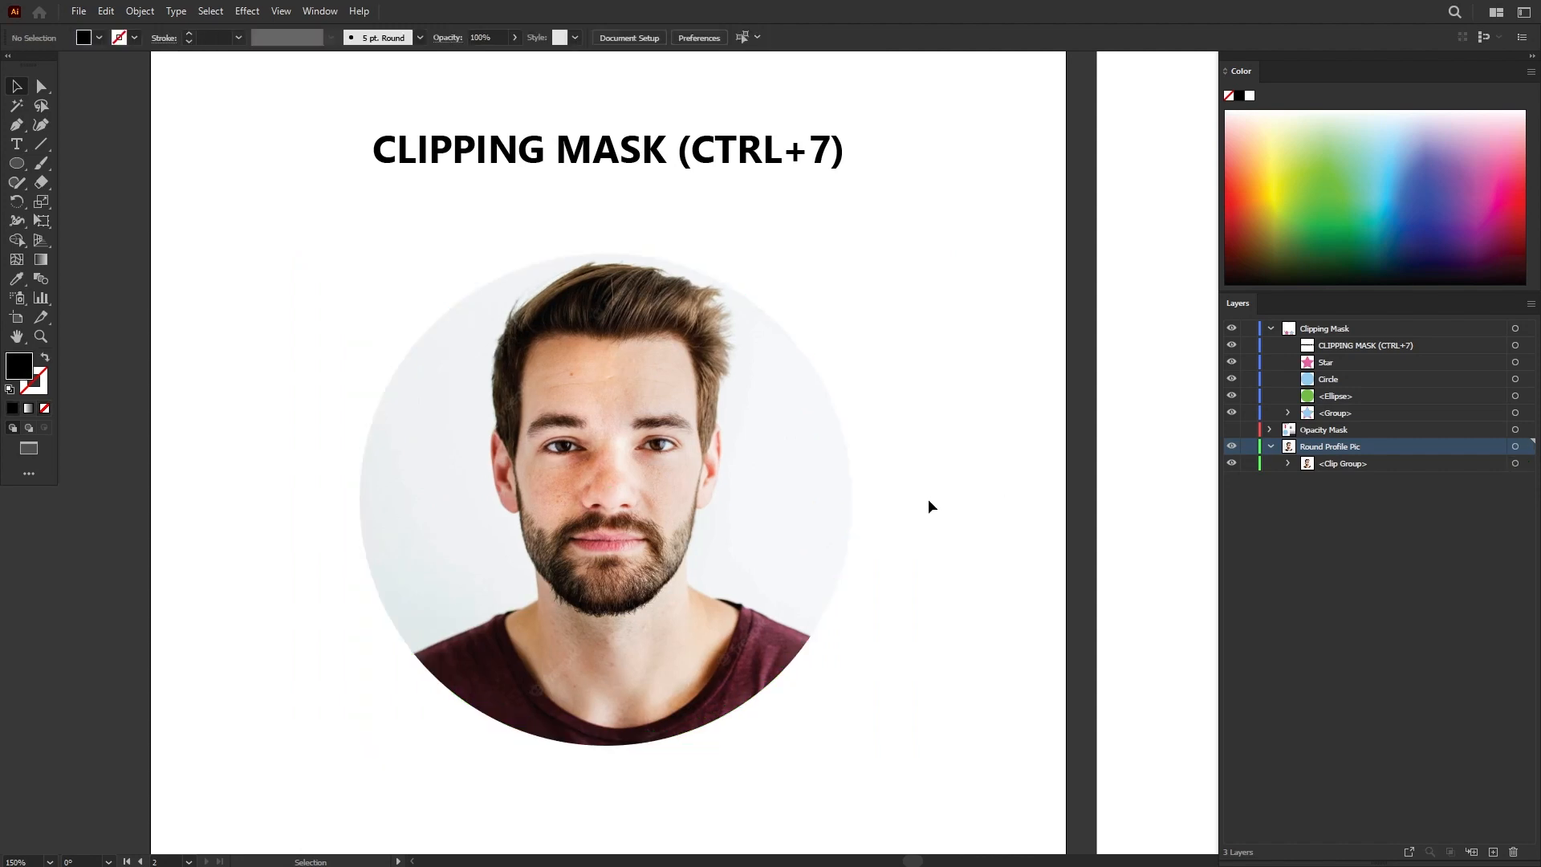
left_click(729, 483)
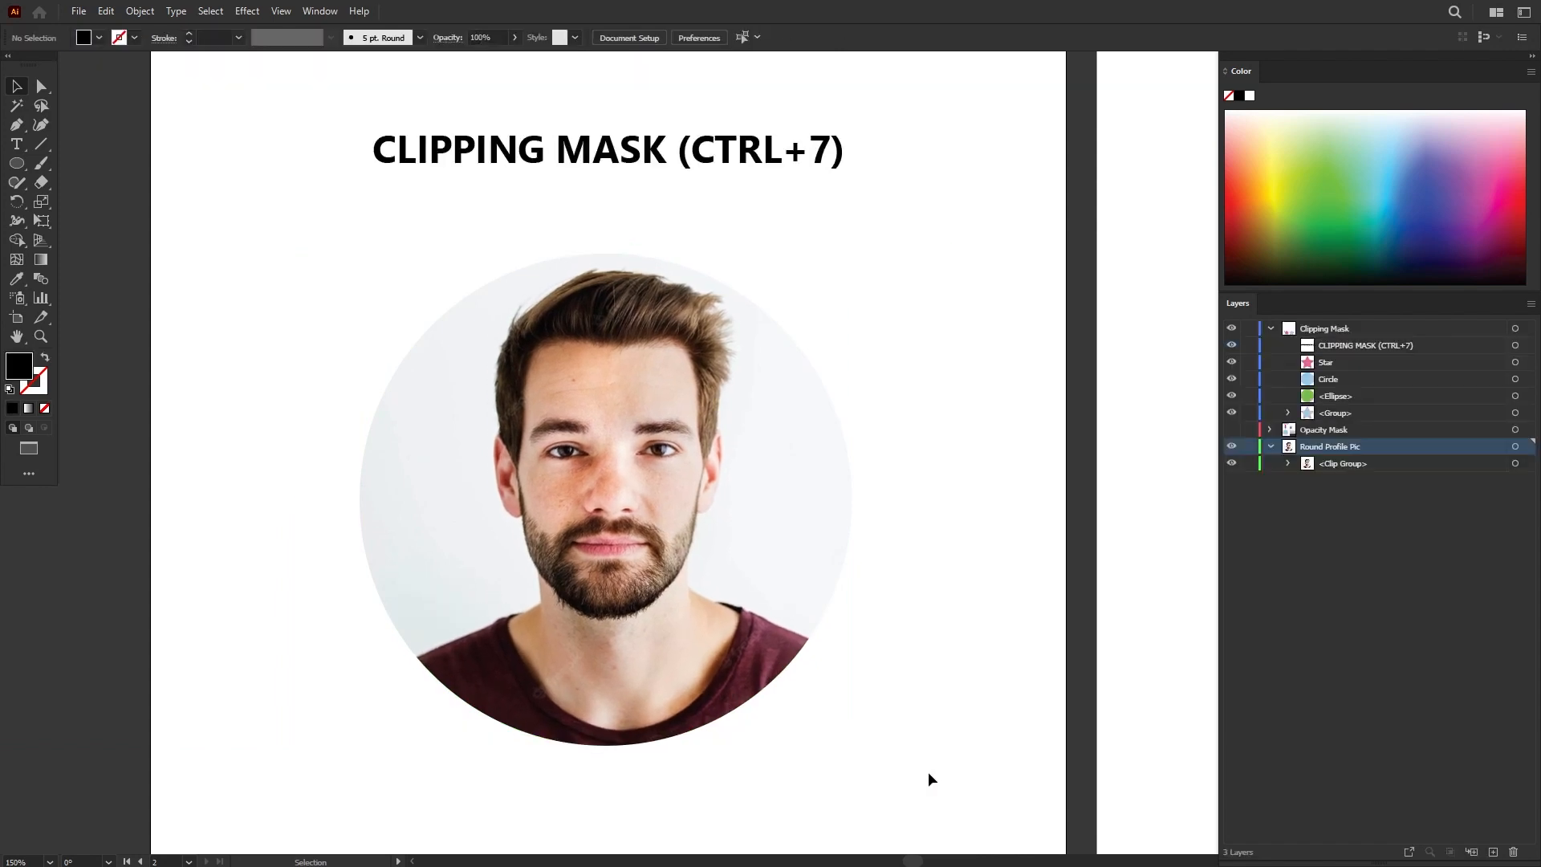
left_click(626, 357)
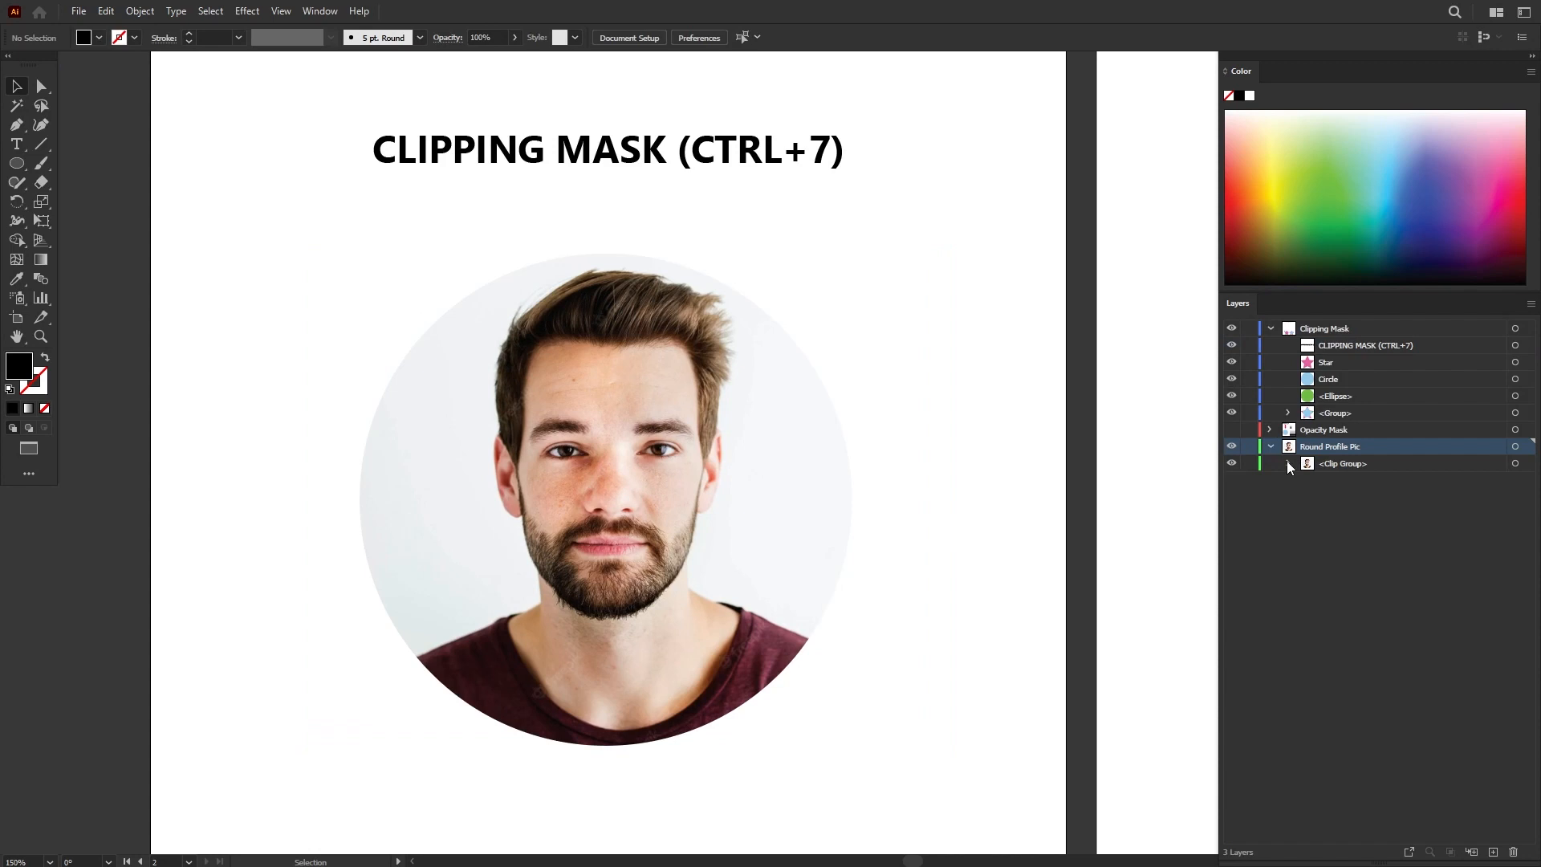
Expand the Clip Group in Layers and target the Ellipse masking path inside it.
left_click(1289, 463)
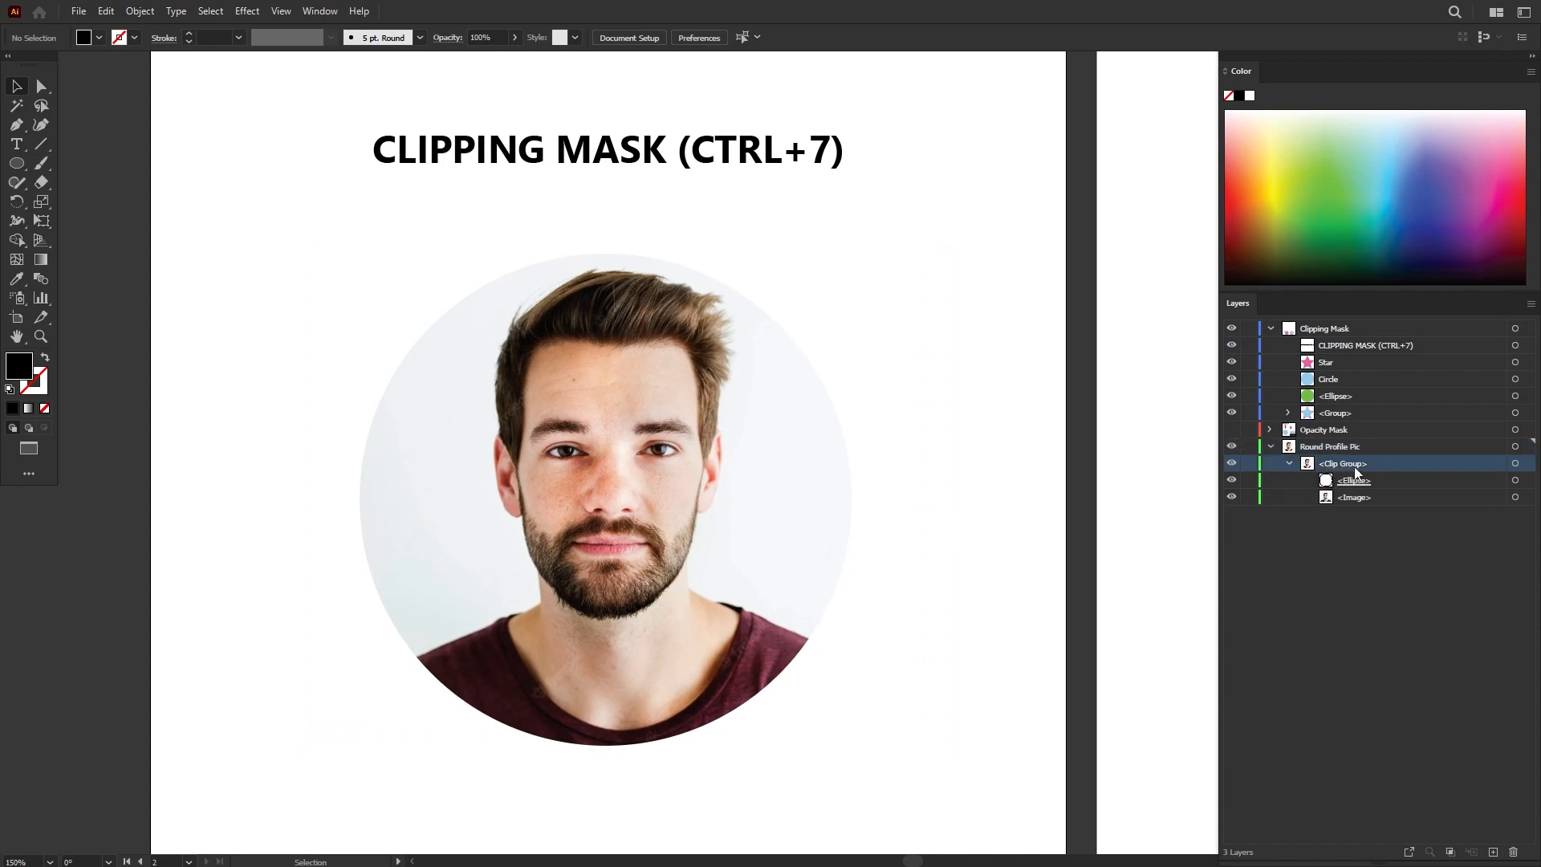
left_click(1354, 480)
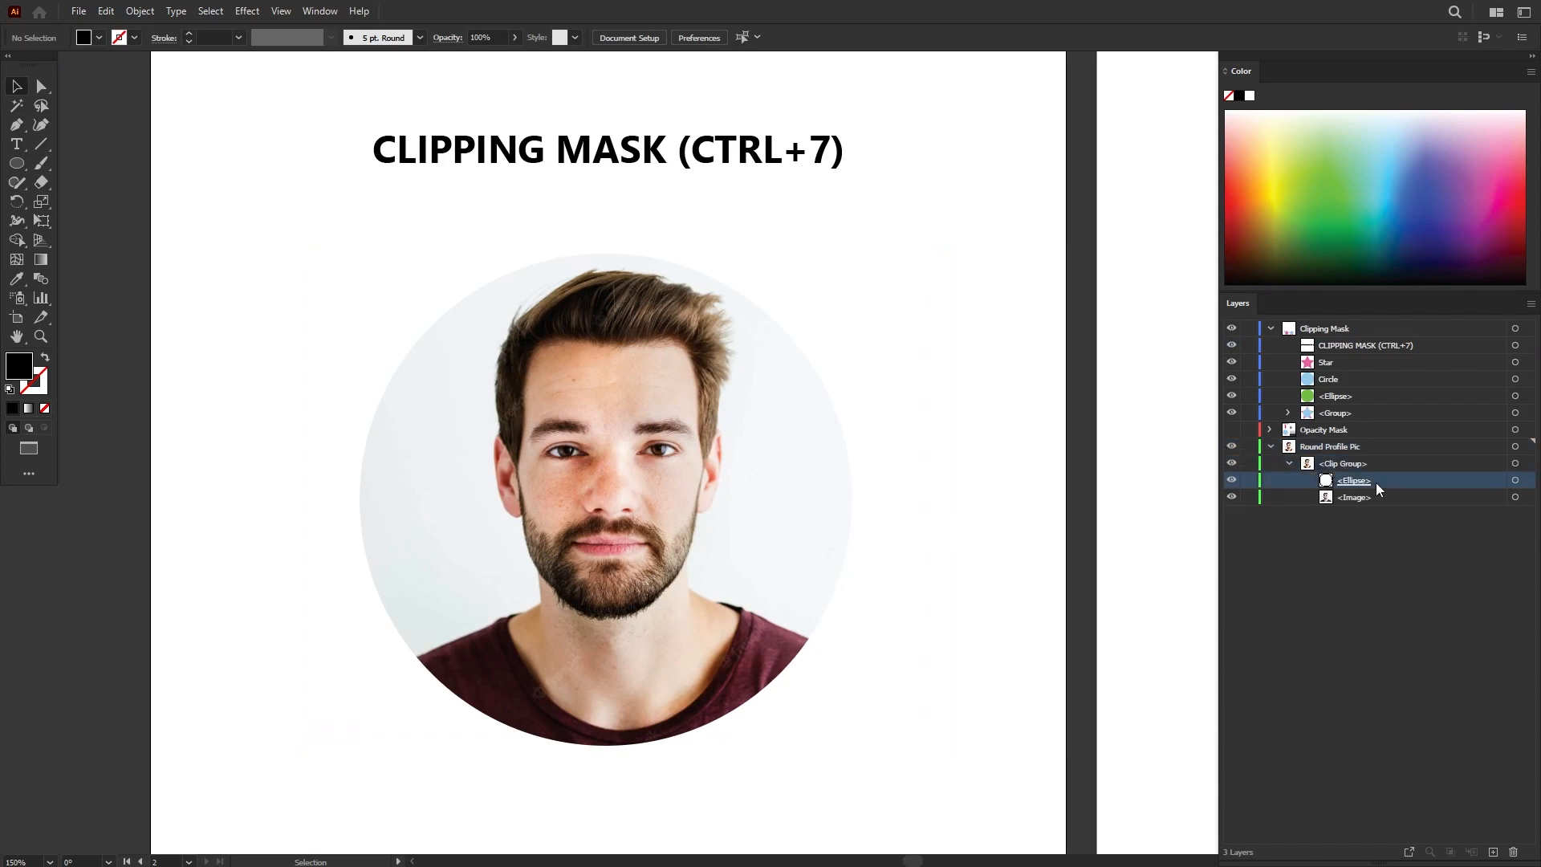
mouse_move(1518, 480)
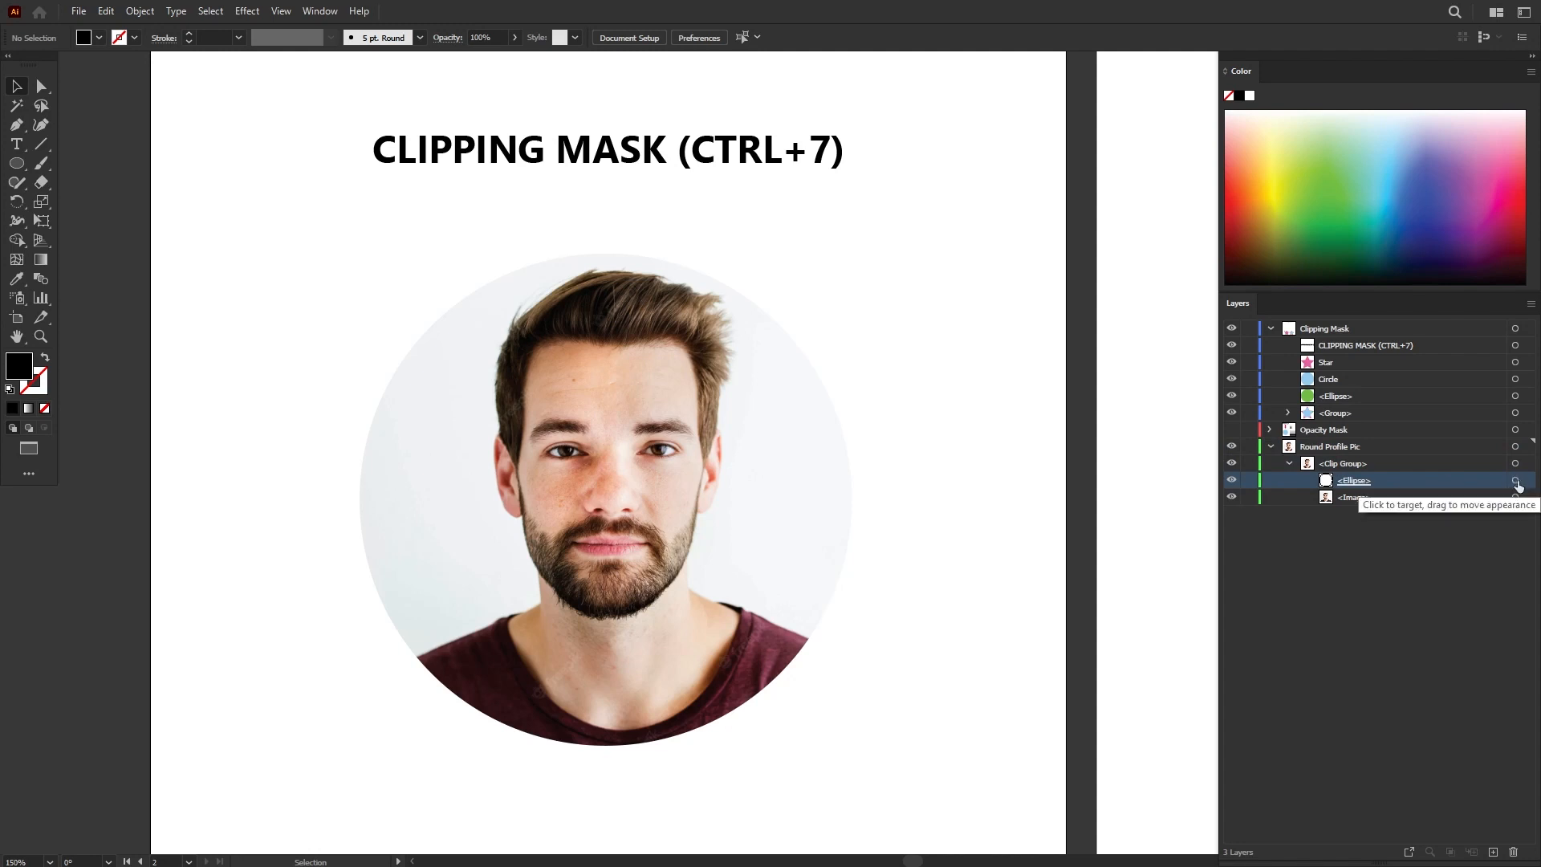
left_click(1518, 480)
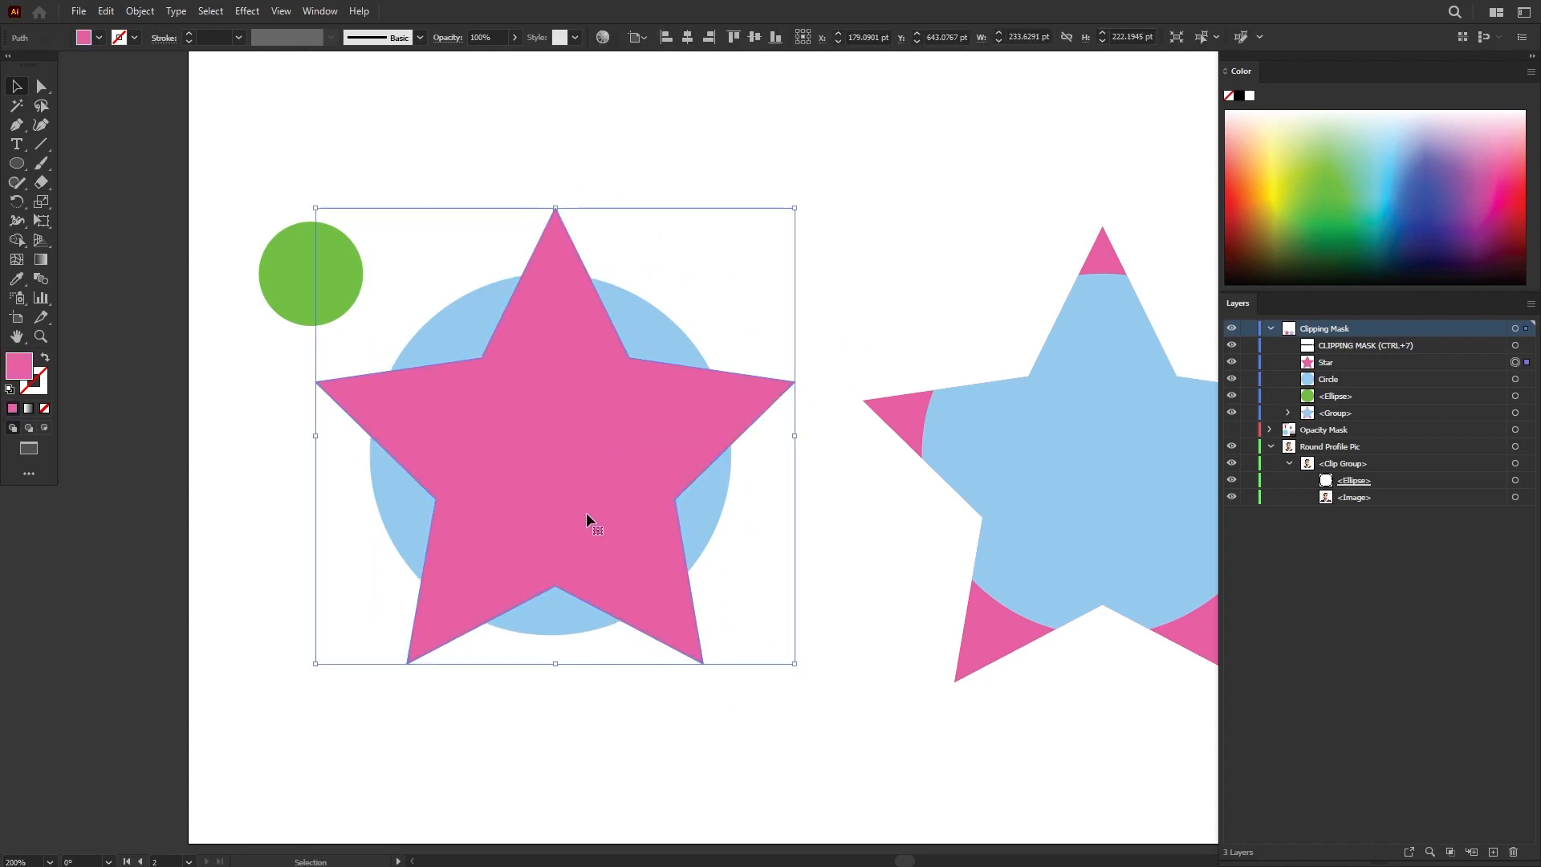
Clip the blue circle inside the pink star with a clipping mask and nudge the group.
left_click(499, 481)
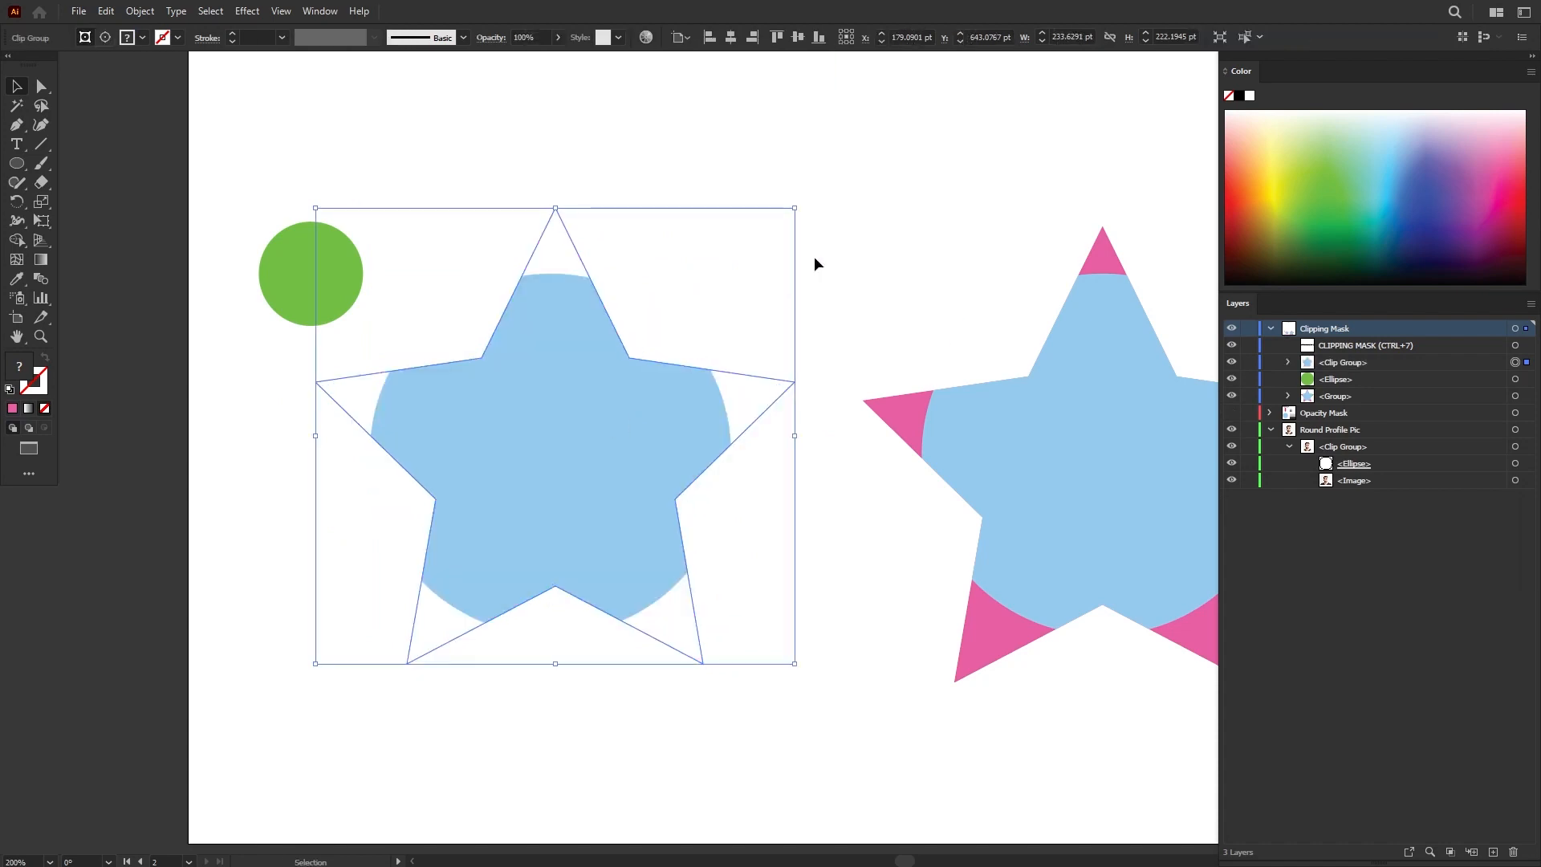
left_click(706, 533)
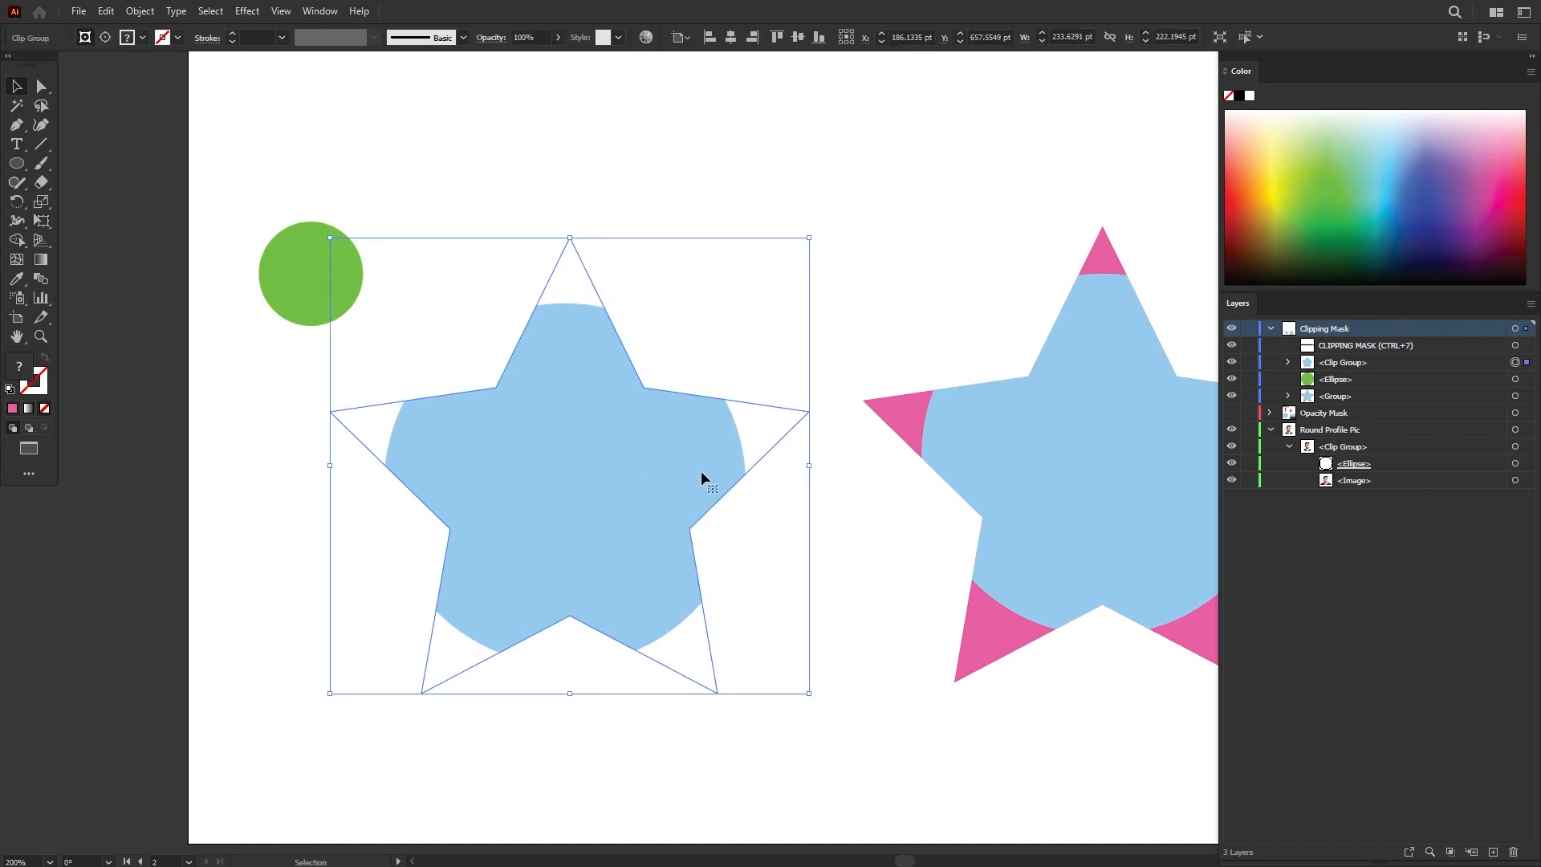
mouse_move(872, 261)
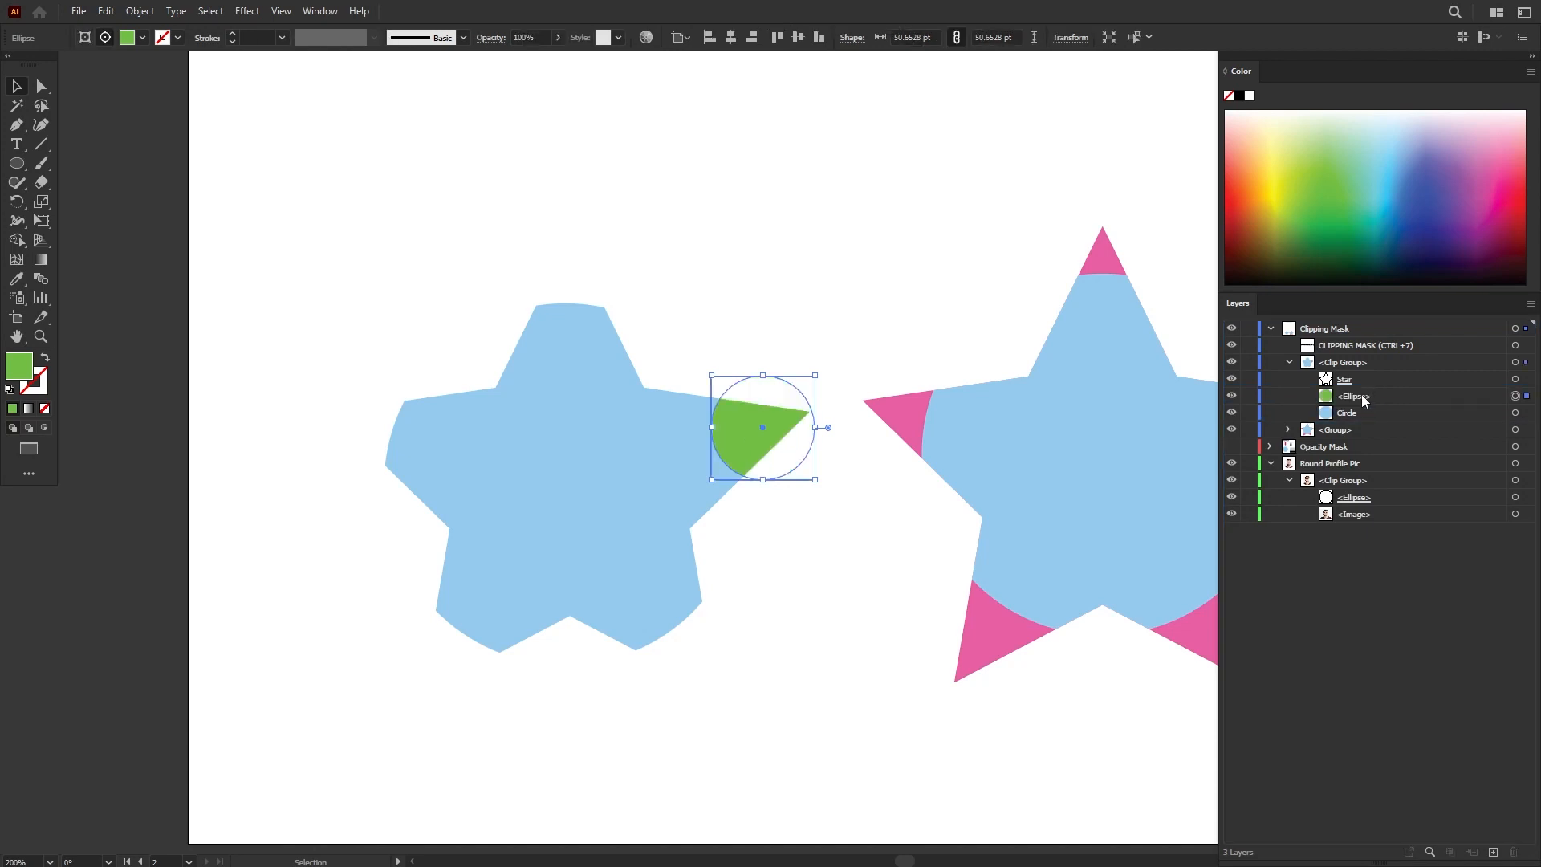
Move the green circle into the star clip group and place it on the star's right arm.
left_click(1344, 379)
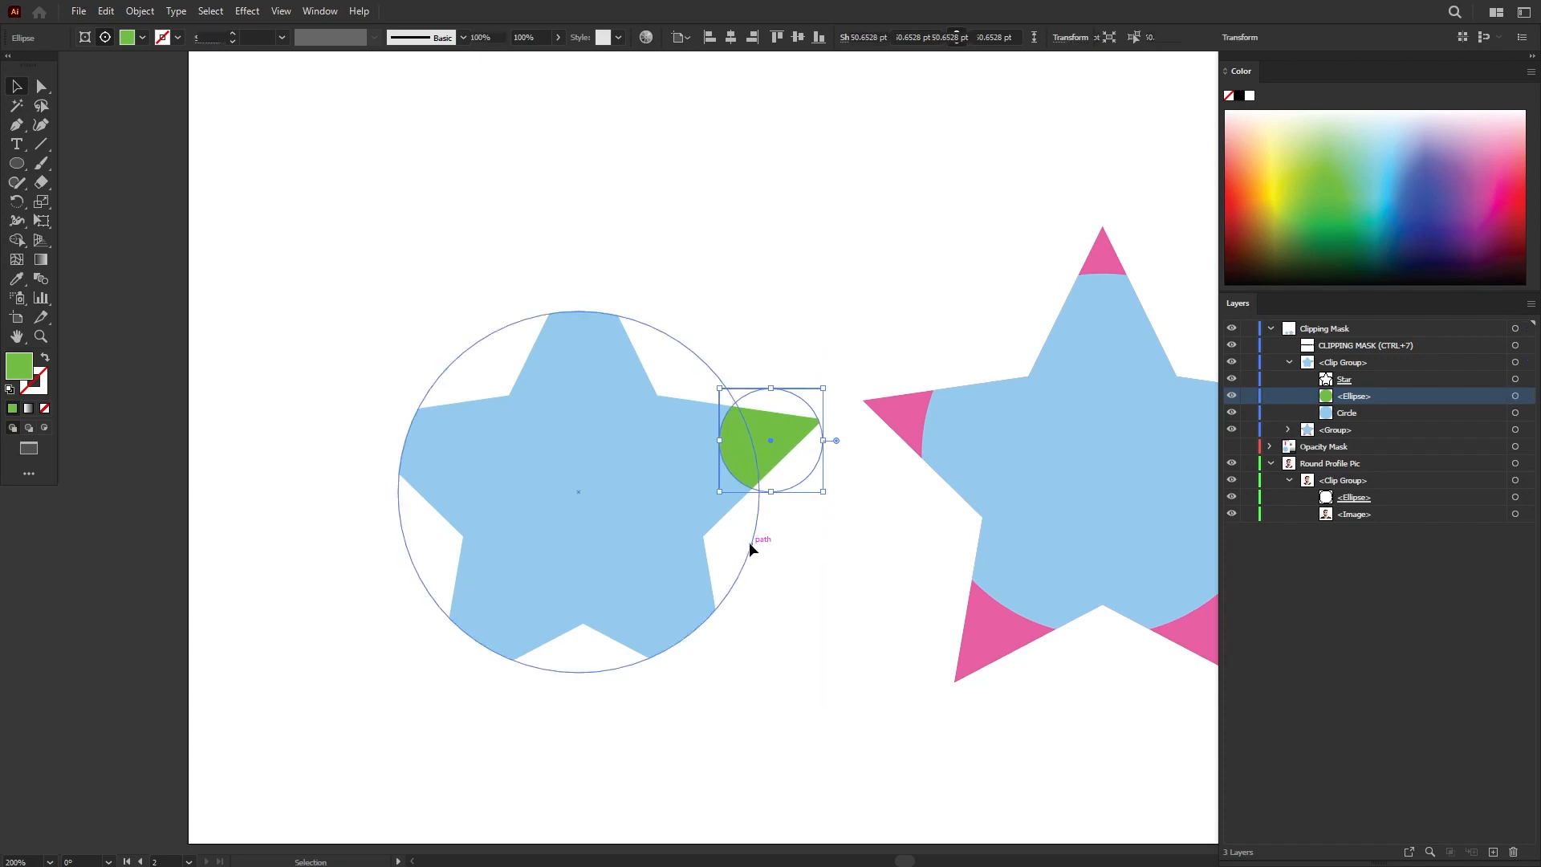
left_click(757, 284)
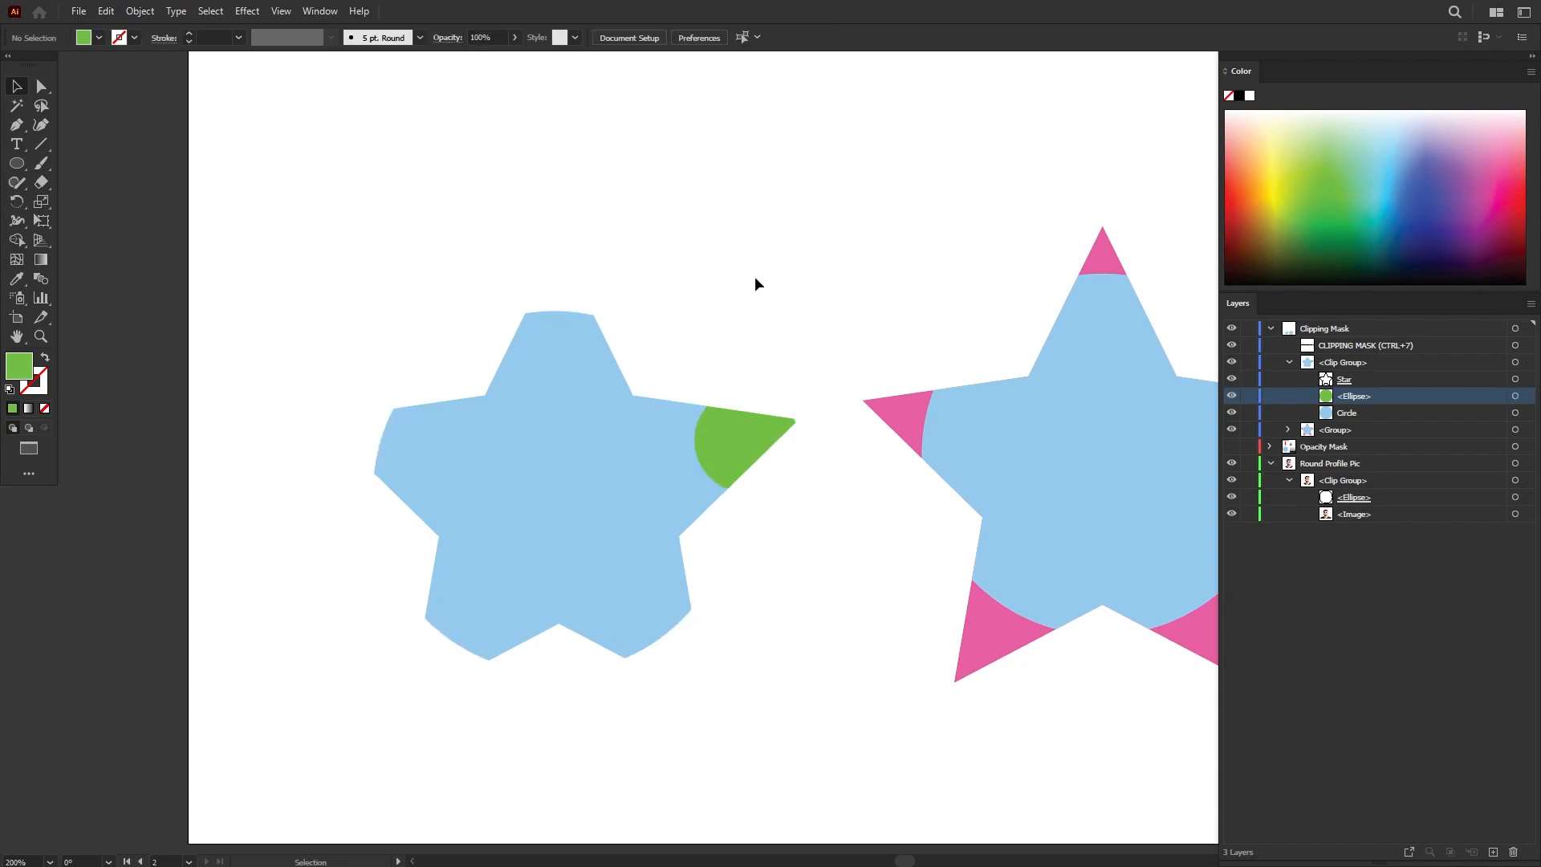
left_click(1344, 379)
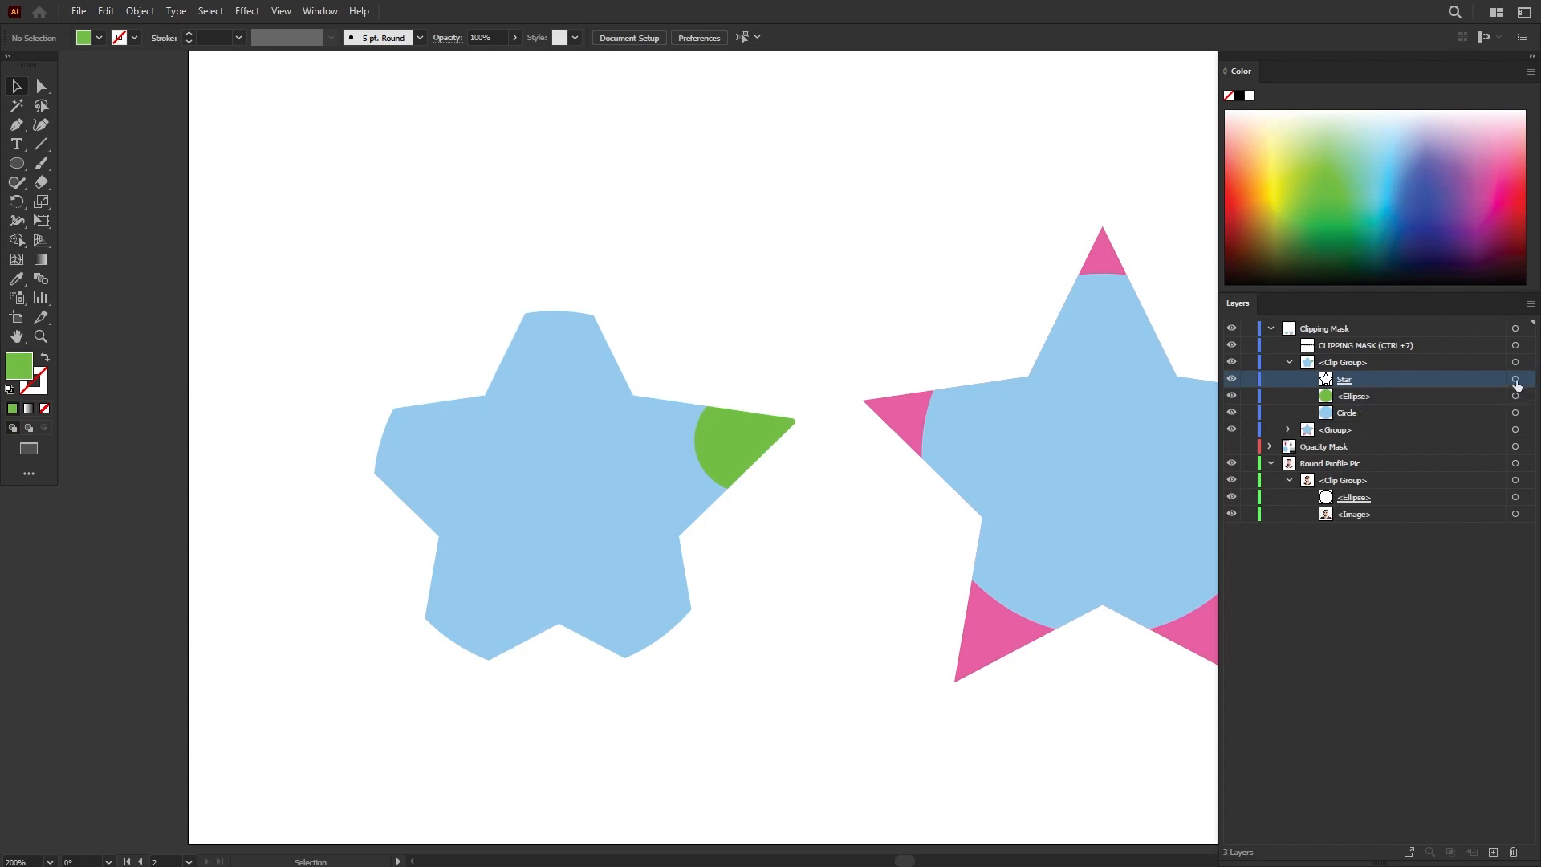
left_click(1515, 379)
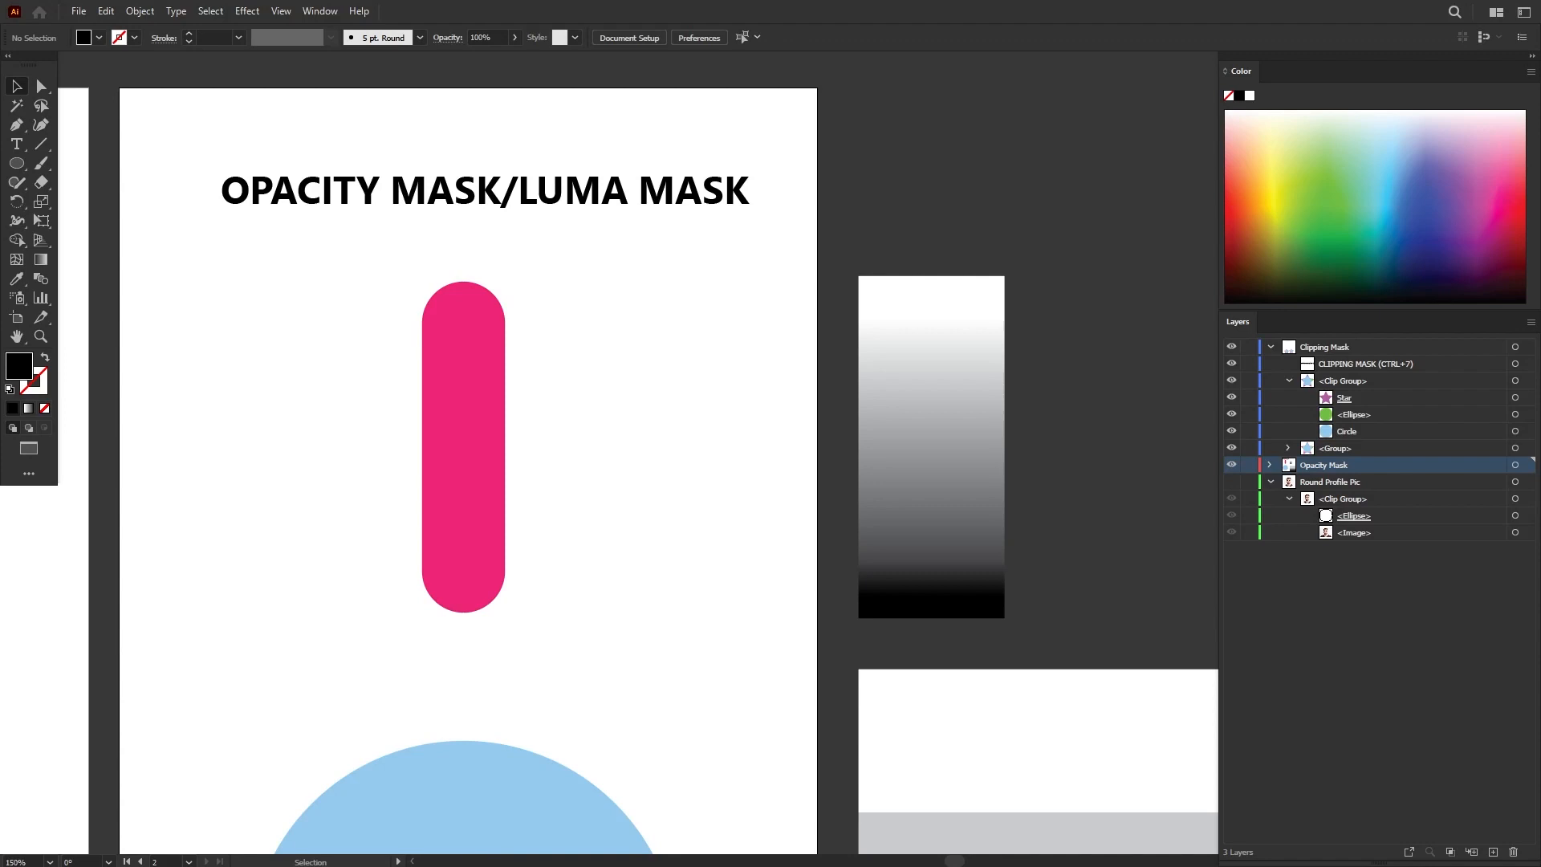
Drag the white-to-black gradient rectangle over the pink pill on the Opacity Mask artboard.
left_click(929, 481)
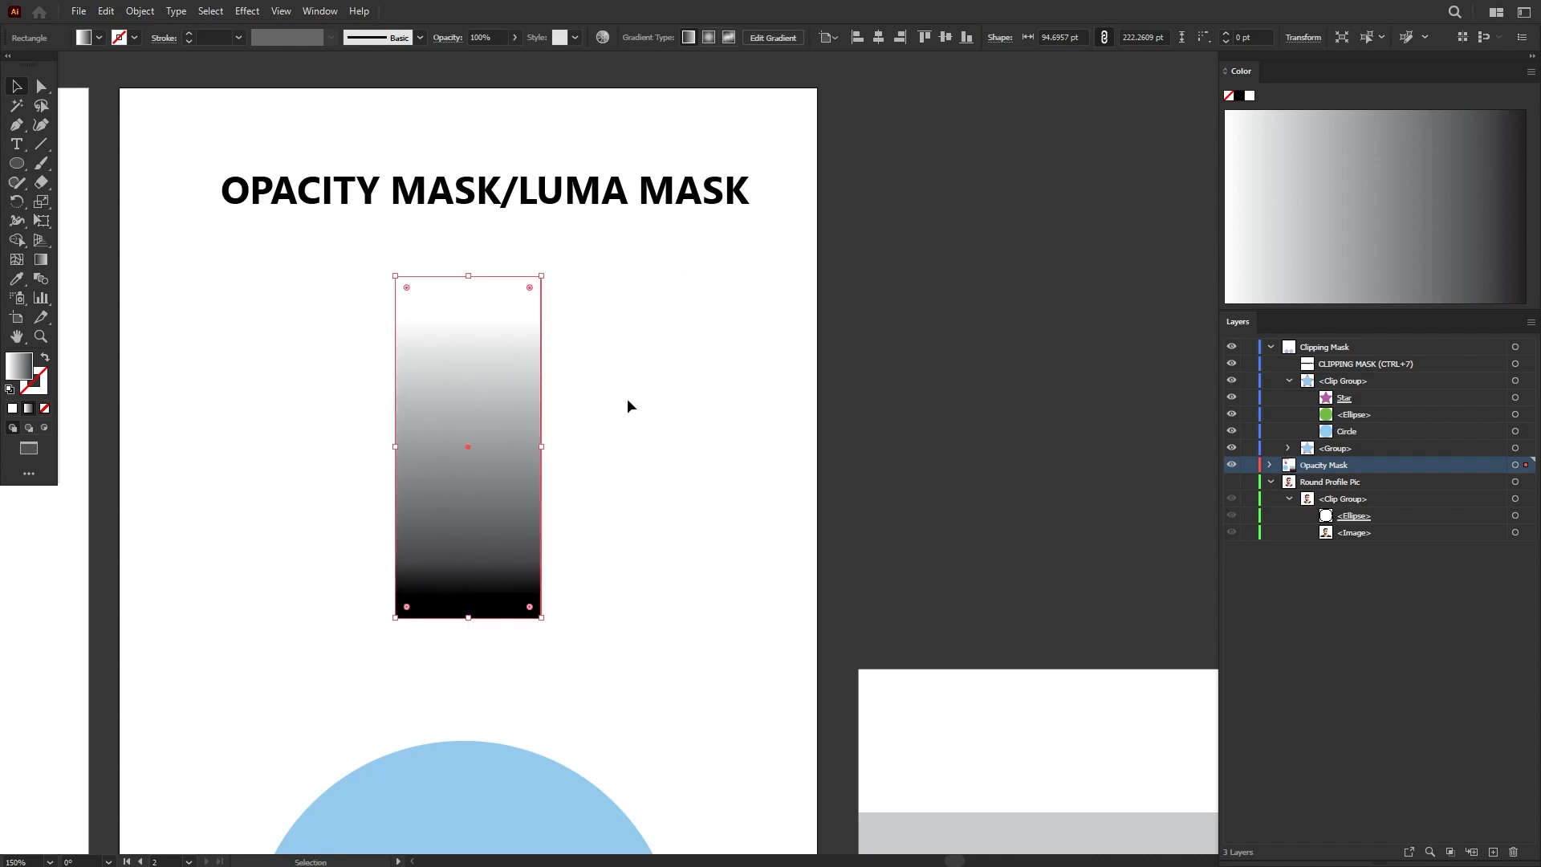
mouse_move(618, 361)
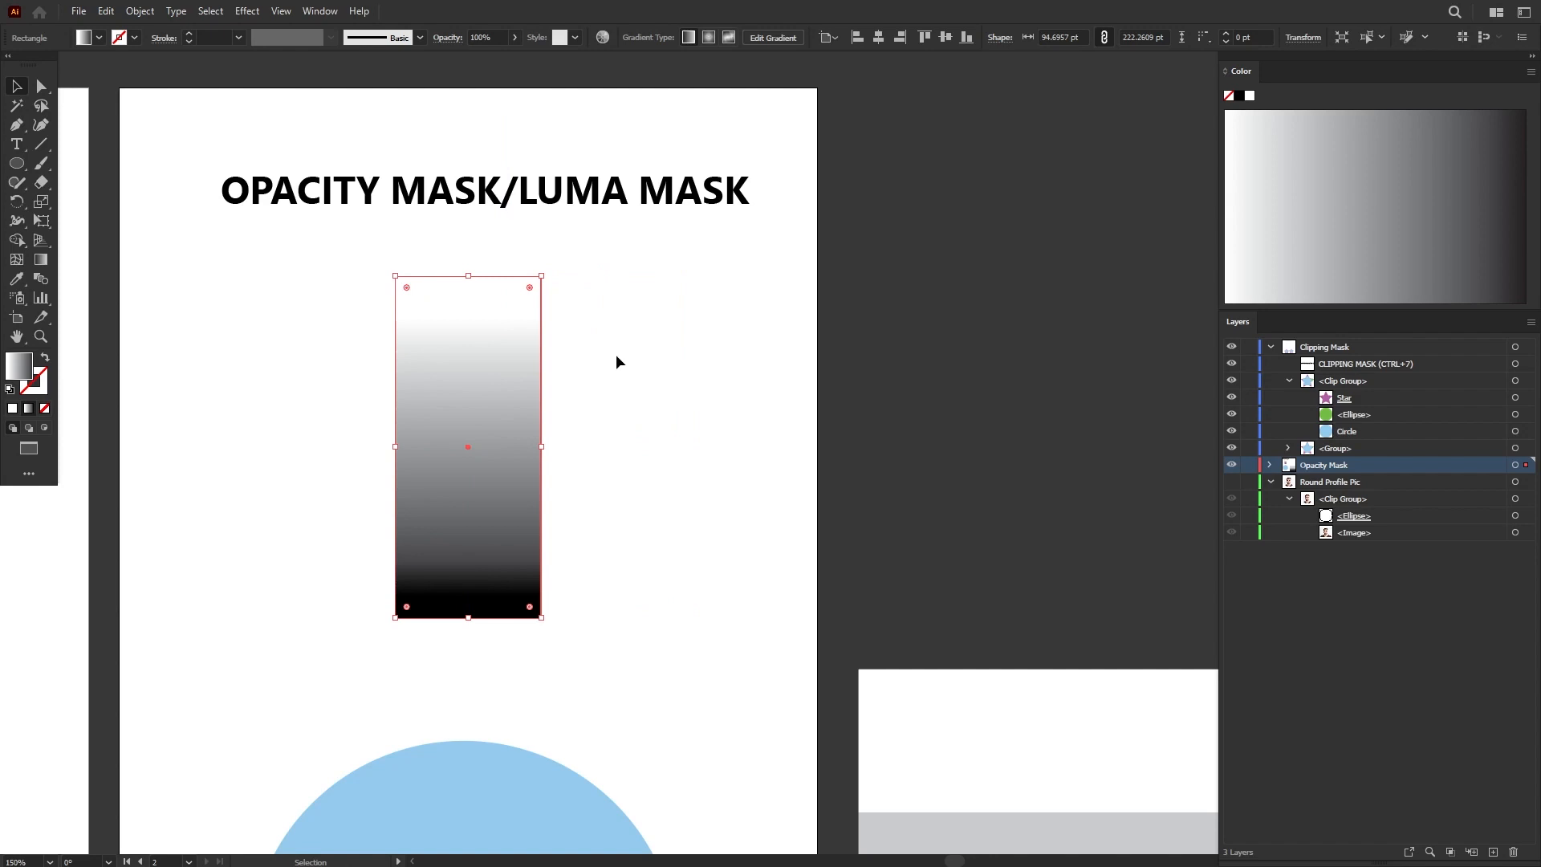
left_click(319, 11)
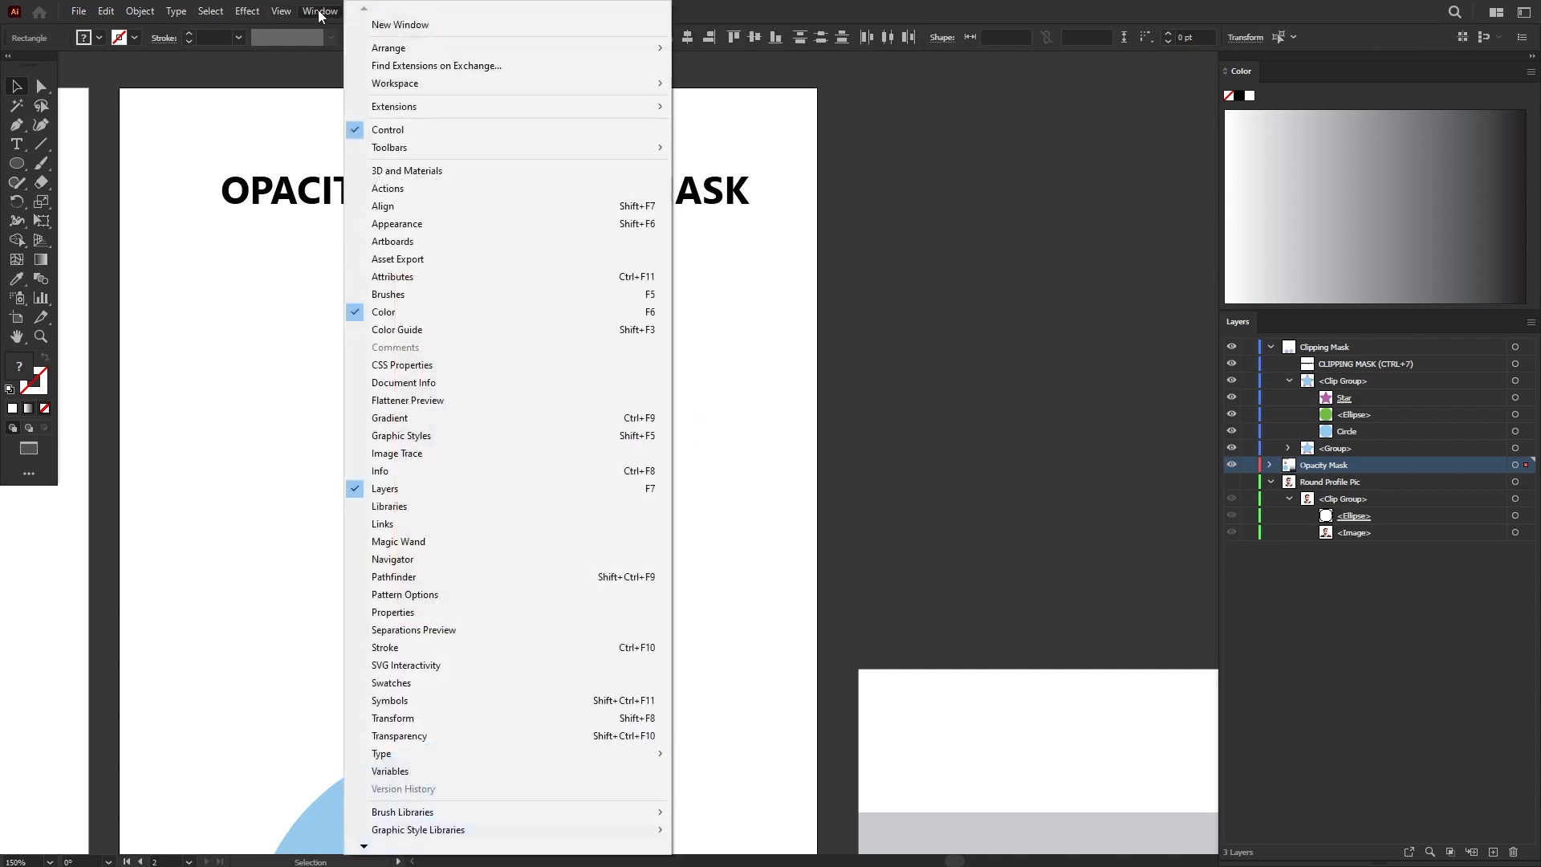
mouse_move(457, 718)
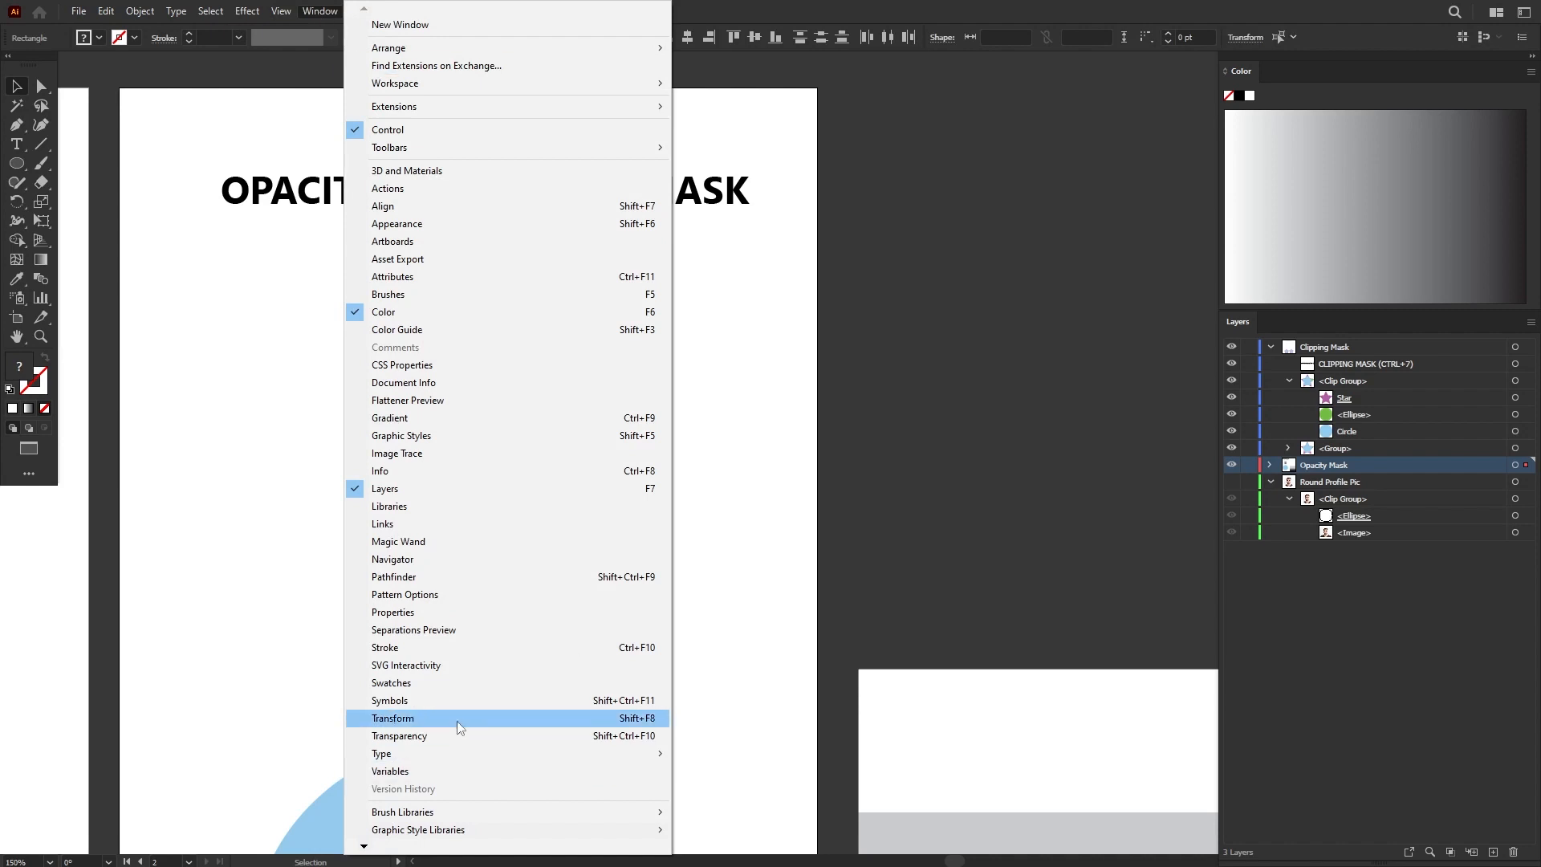
Use Transparency's Make Mask so the gradient rectangle fades the pink pill.
left_click(400, 735)
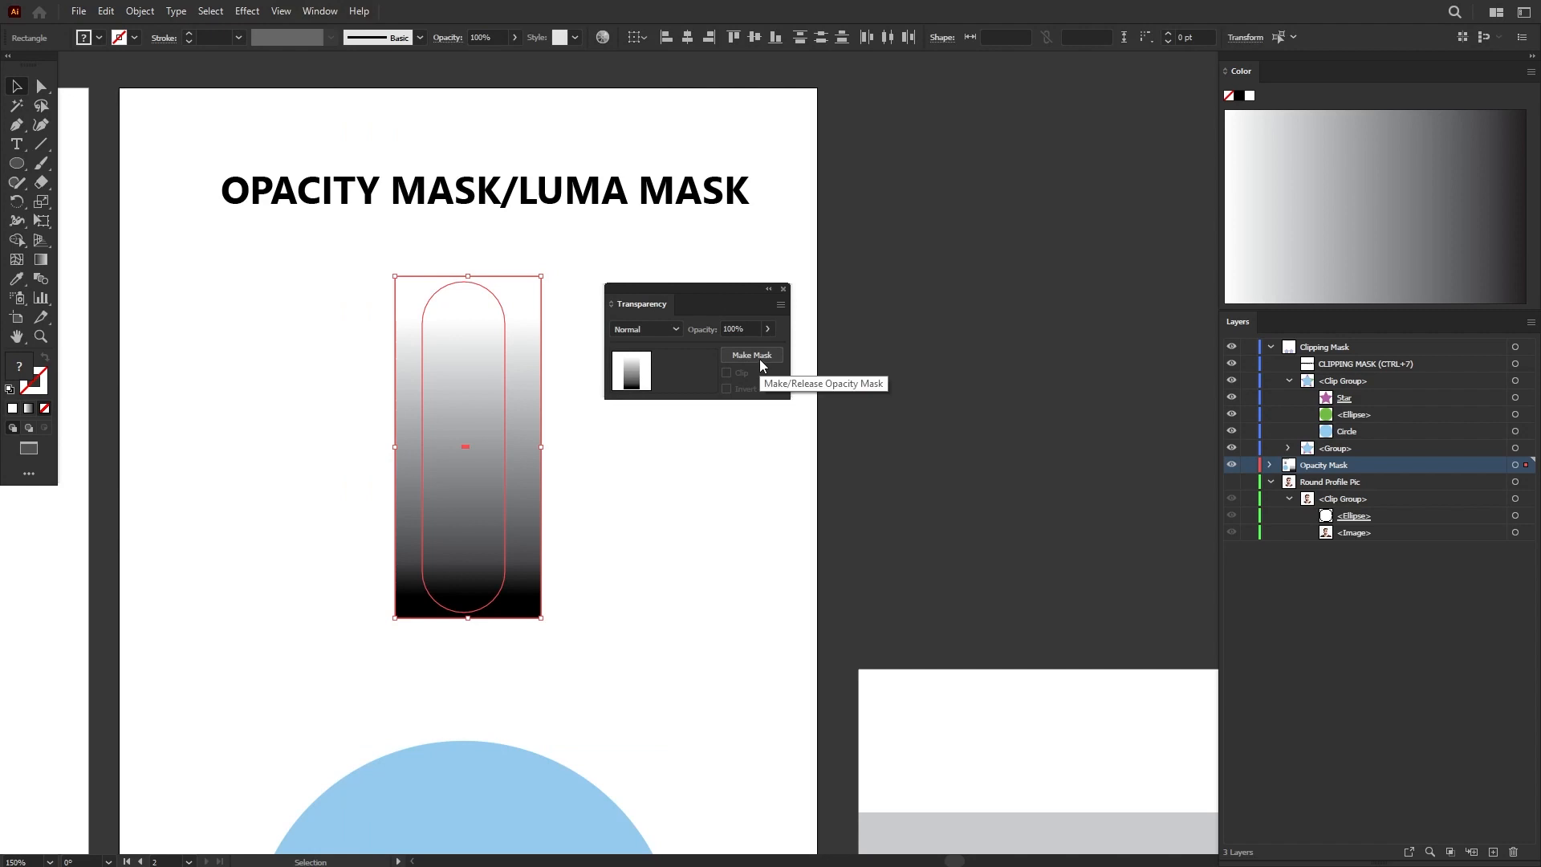
left_click(752, 355)
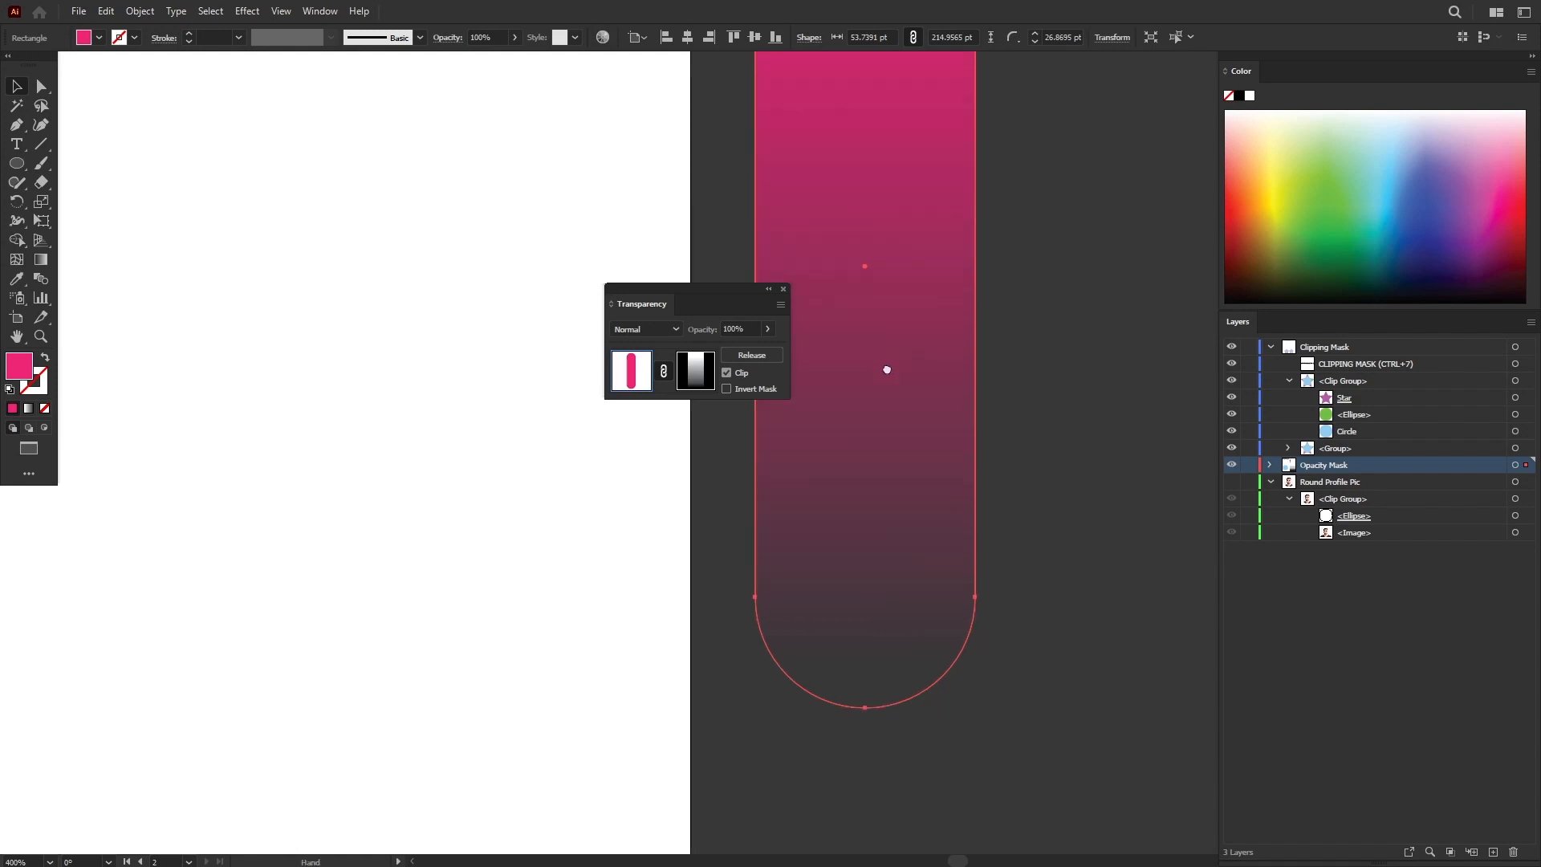
Enter opacity mask editing via the mask thumbnail in the Transparency panel.
left_click(864, 178)
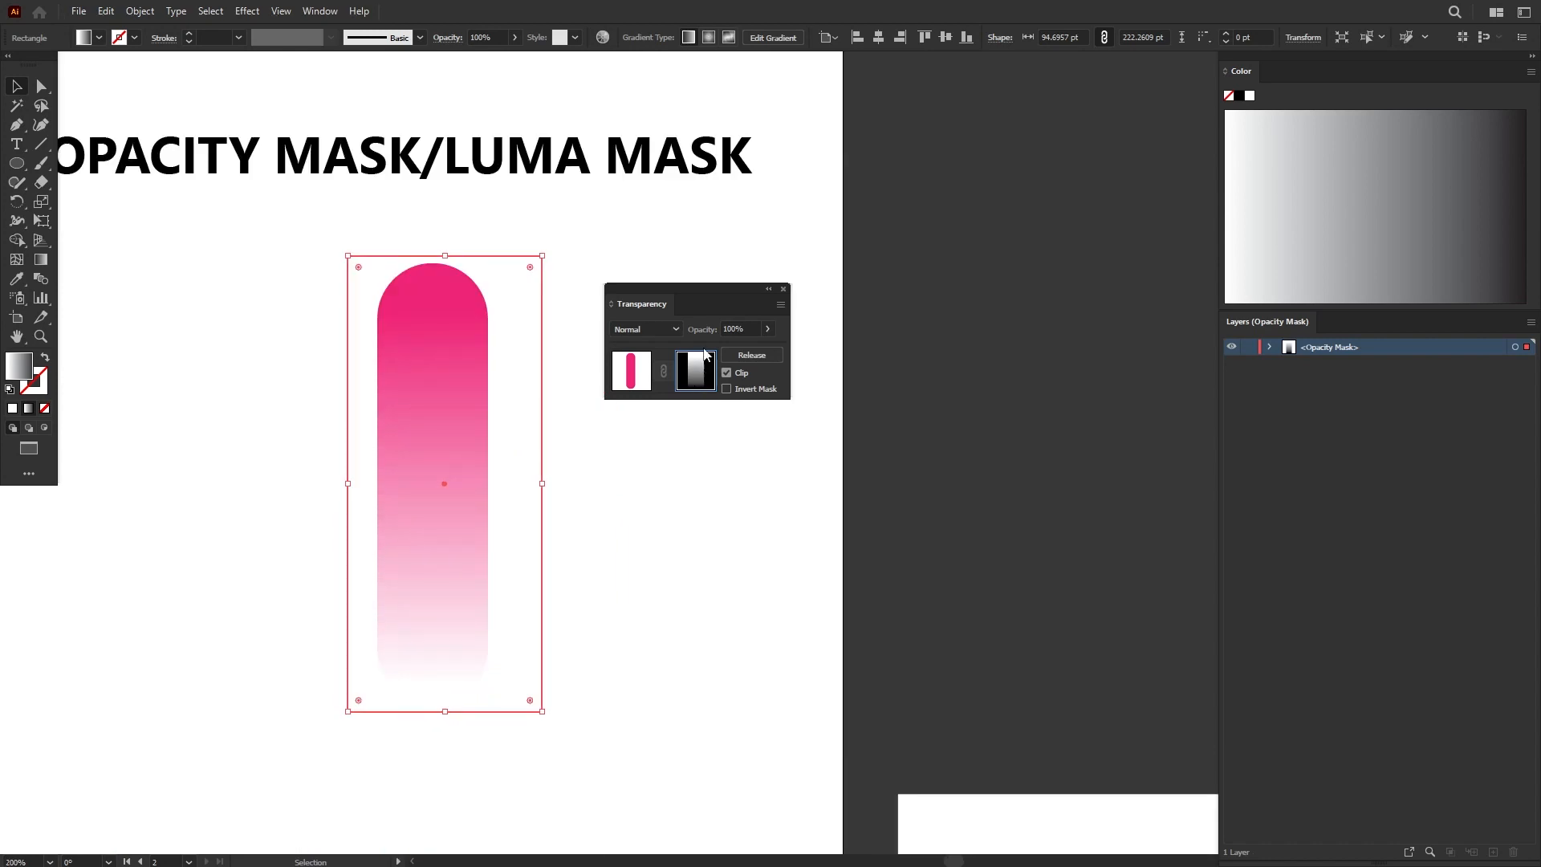
mouse_move(1272, 329)
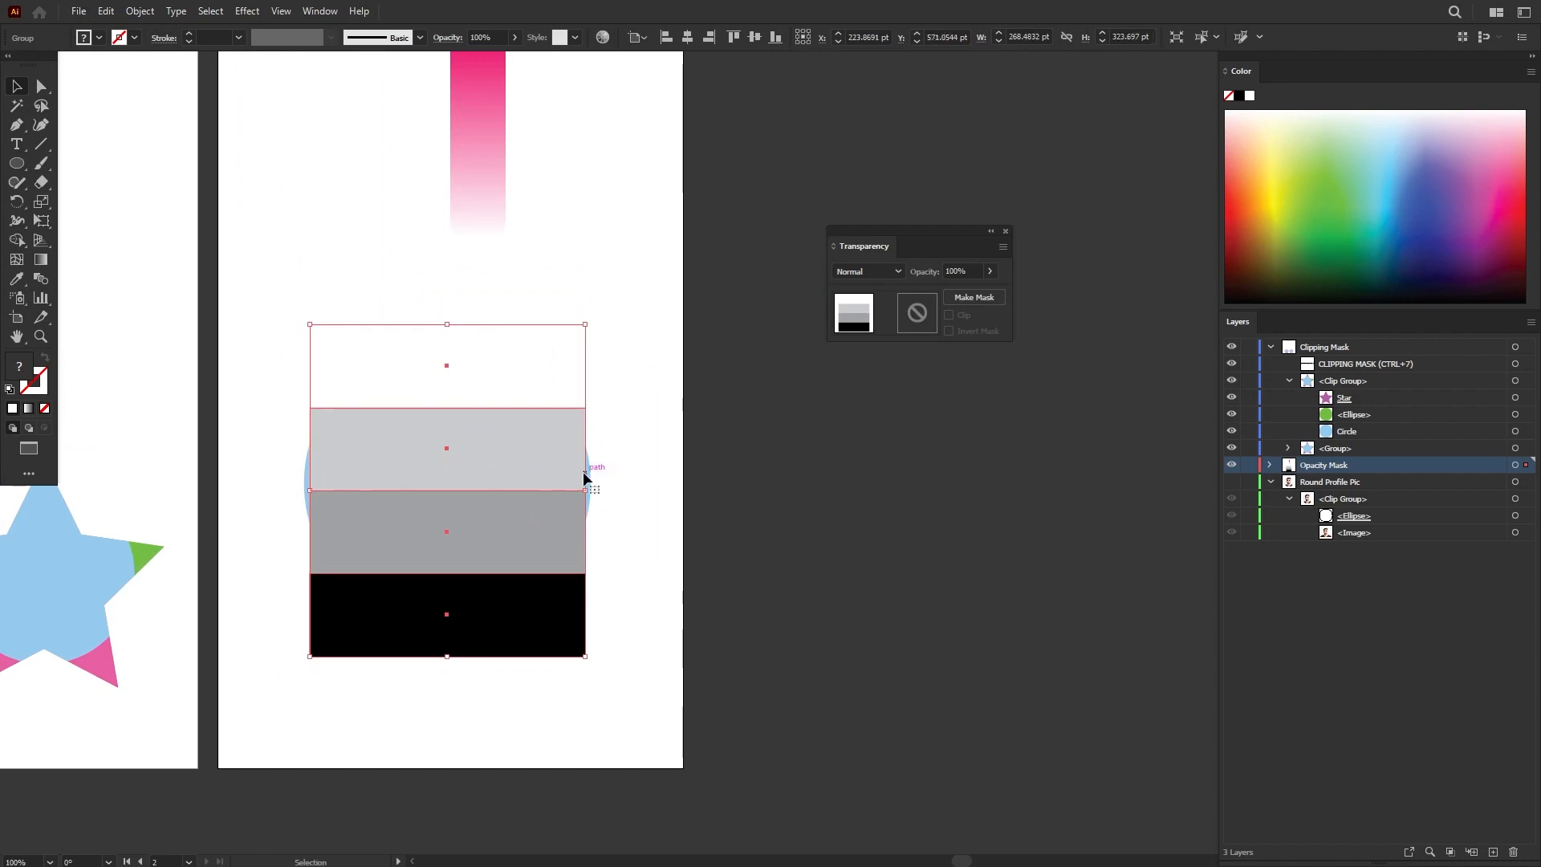
Apply the four-band white-grey-black rectangle as the blue circle's opacity mask, then deselect.
left_click(385, 445)
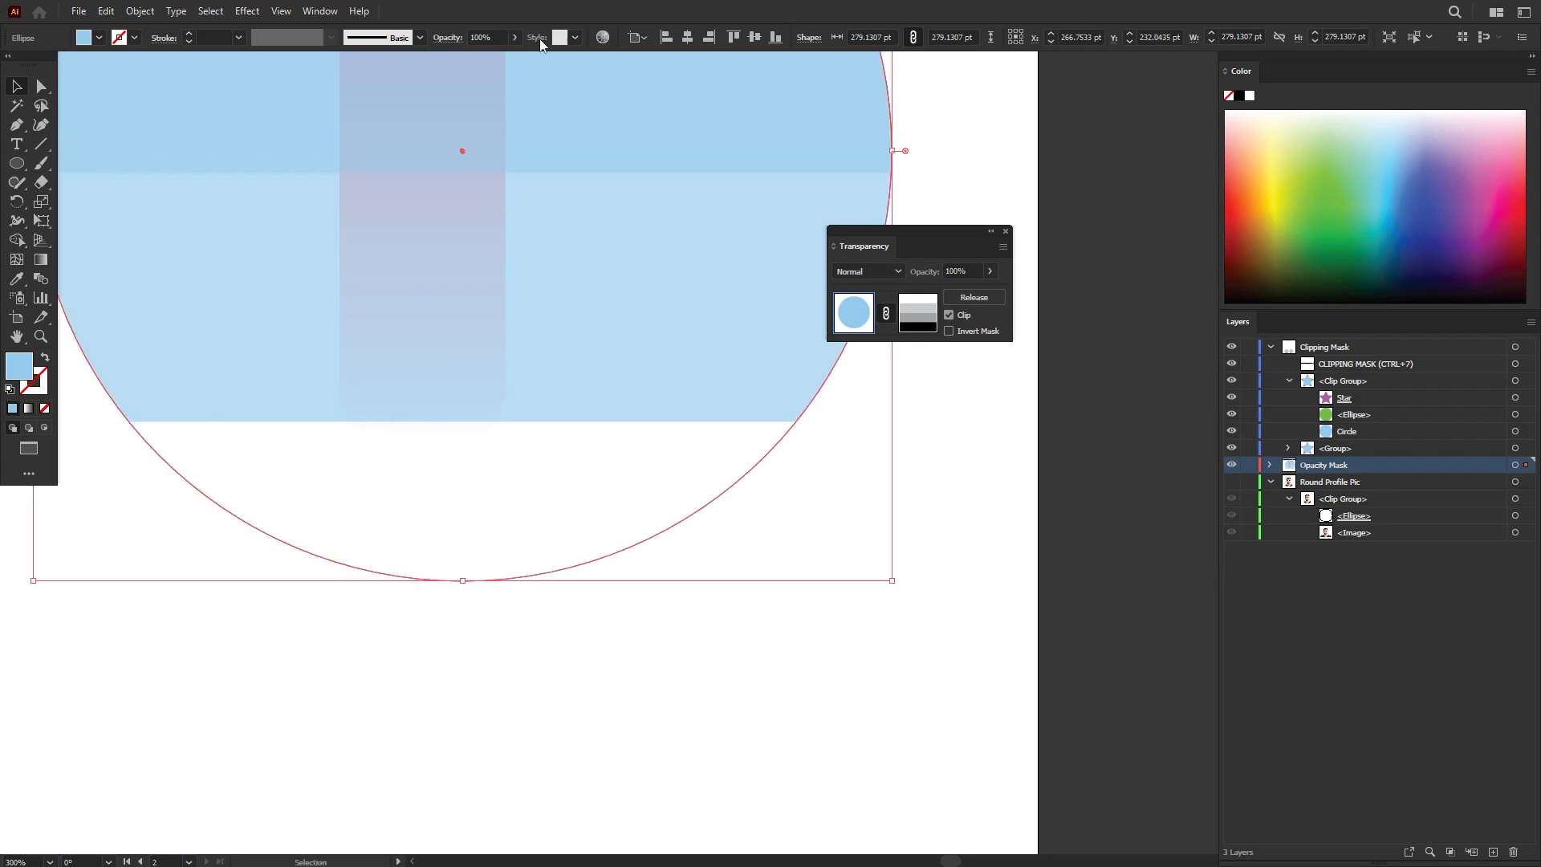
left_click(620, 512)
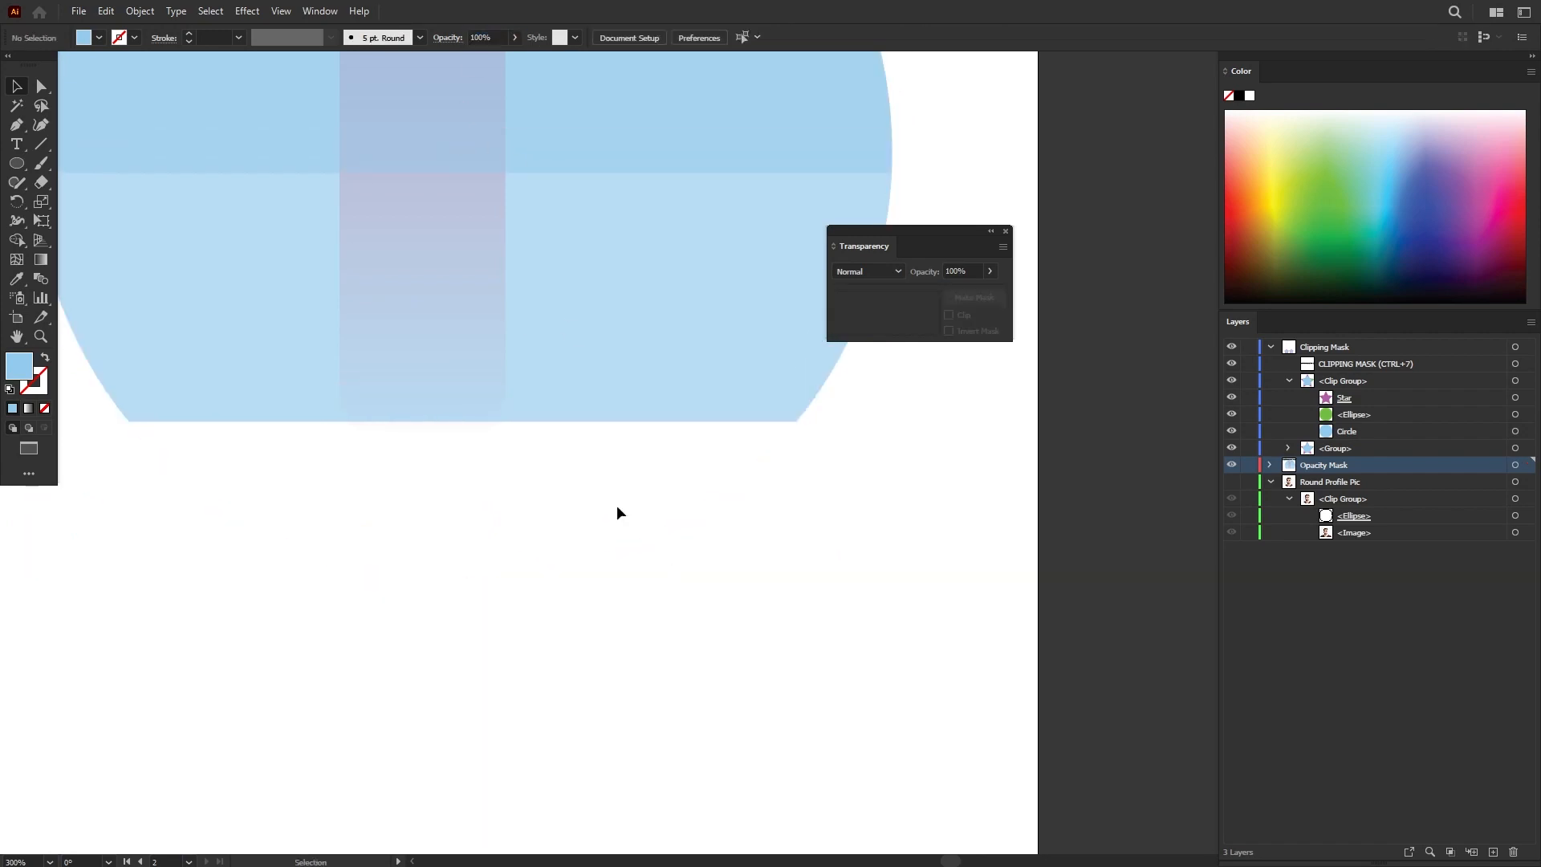